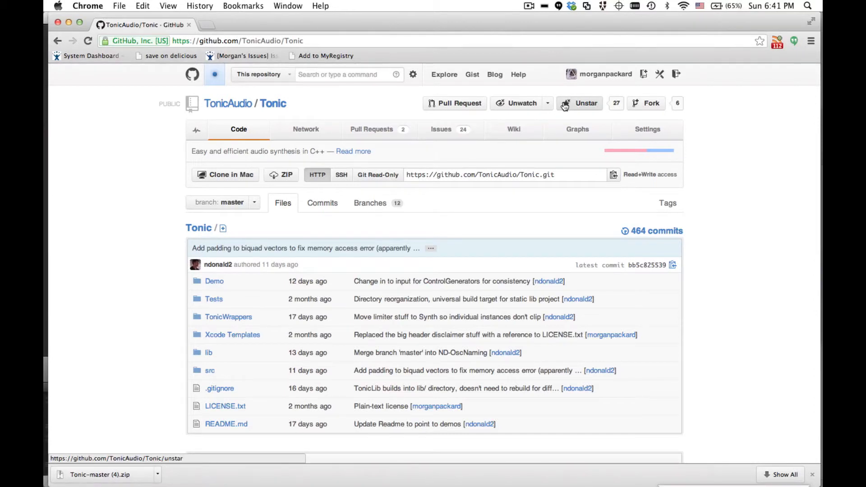
mouse_move(586, 104)
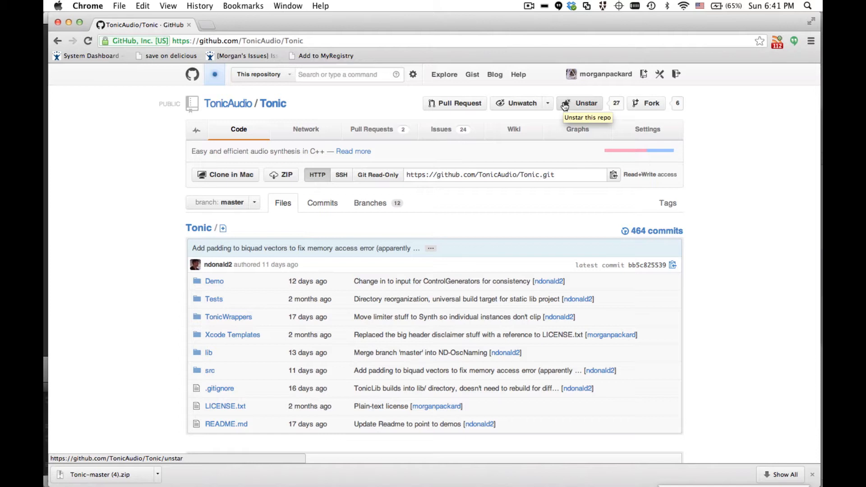
mouse_move(580, 103)
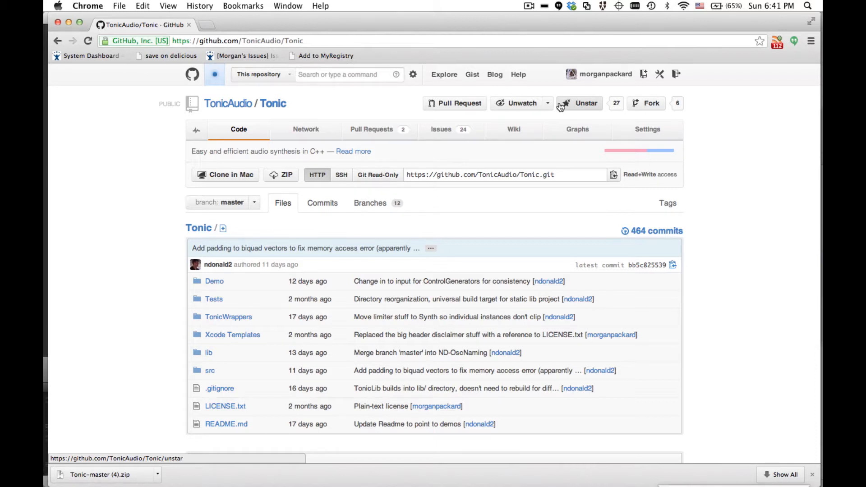
mouse_move(544, 128)
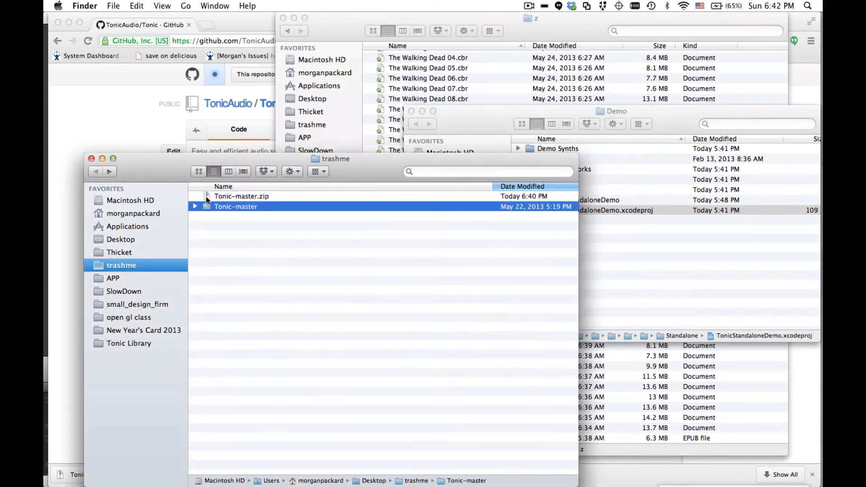
Browse Tonic-master/src/Demo/Standalone in Finder and open TonicStandaloneDemo.xcodeproj.
double_click(236, 206)
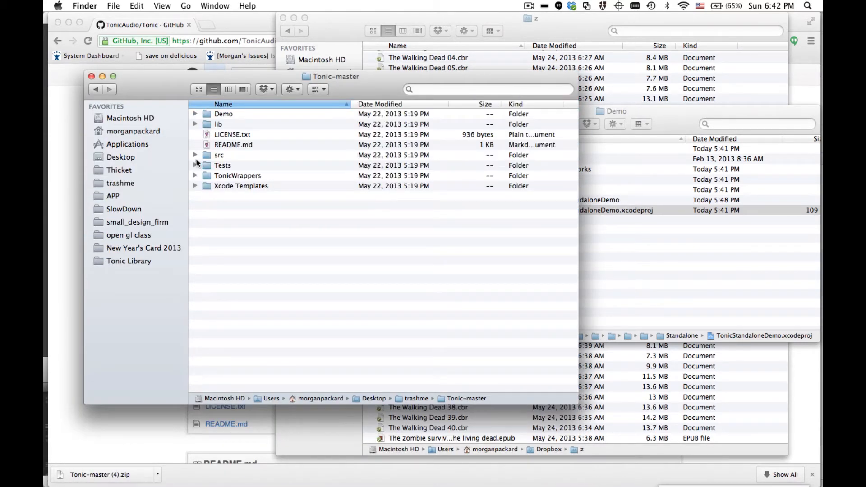
click(195, 155)
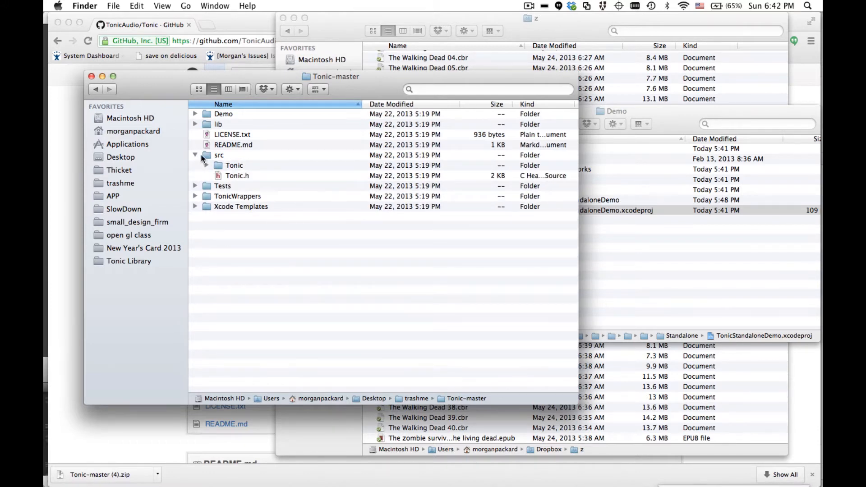
click(195, 113)
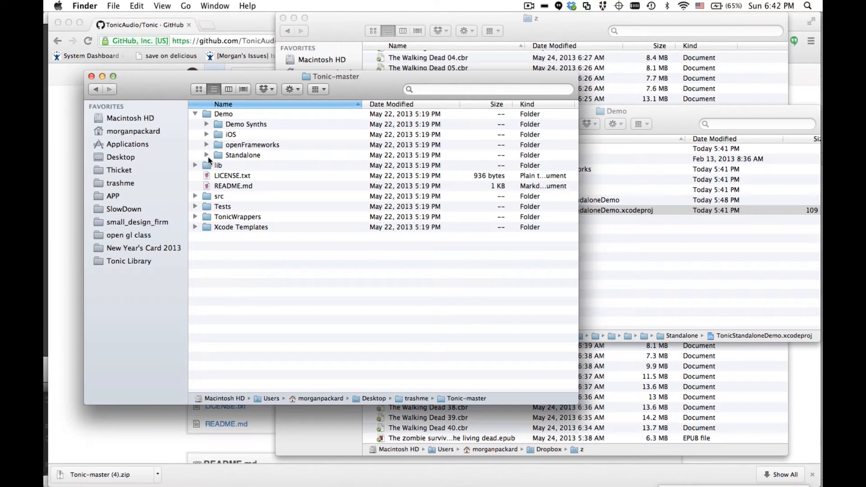
click(206, 154)
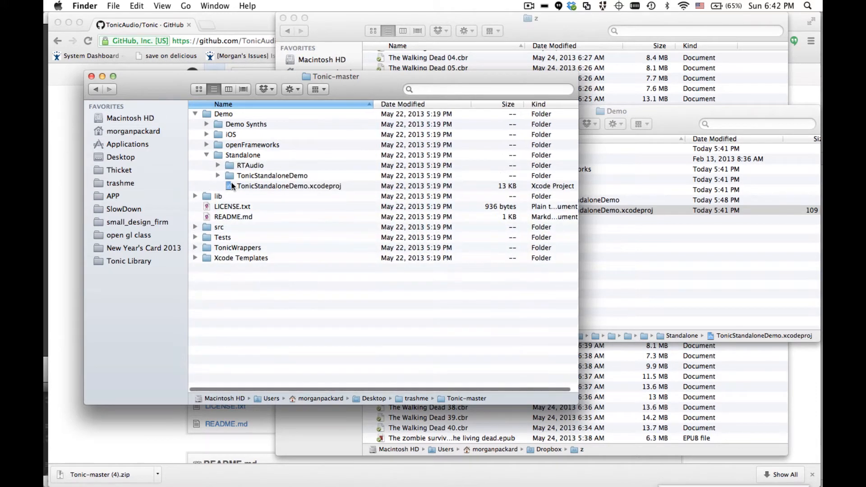
click(288, 185)
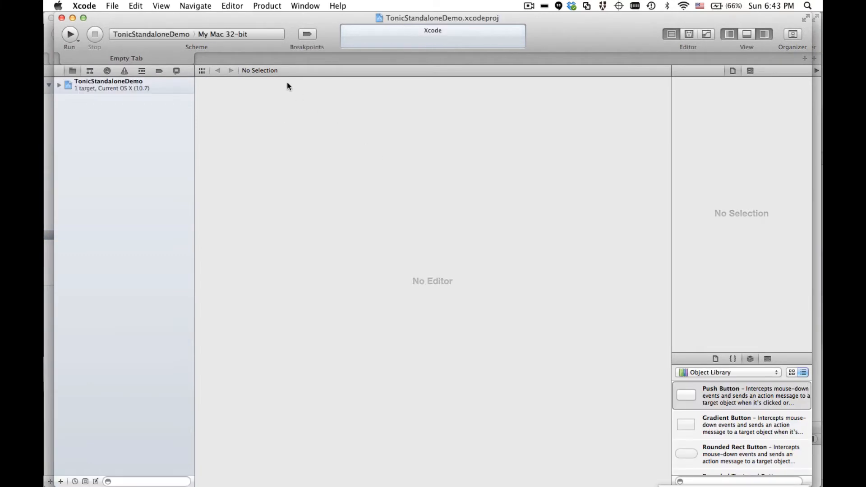
mouse_move(407, 156)
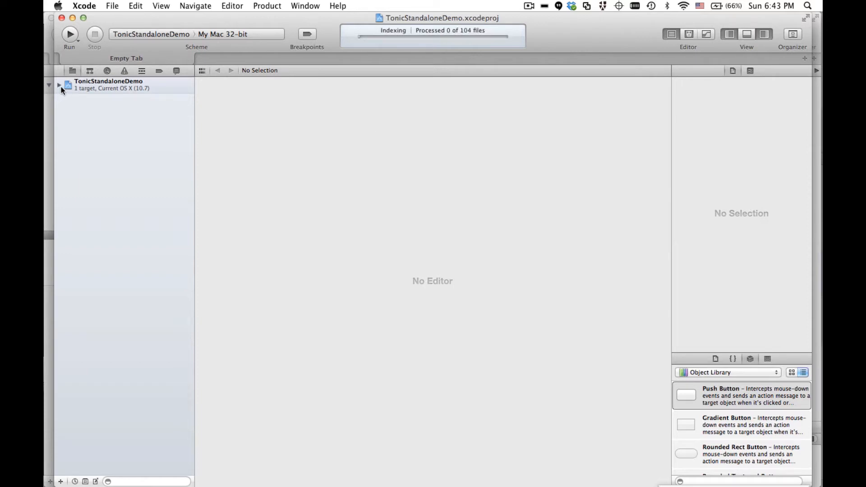
Expand the TonicStandaloneDemo project and check the version in About Xcode.
click(58, 85)
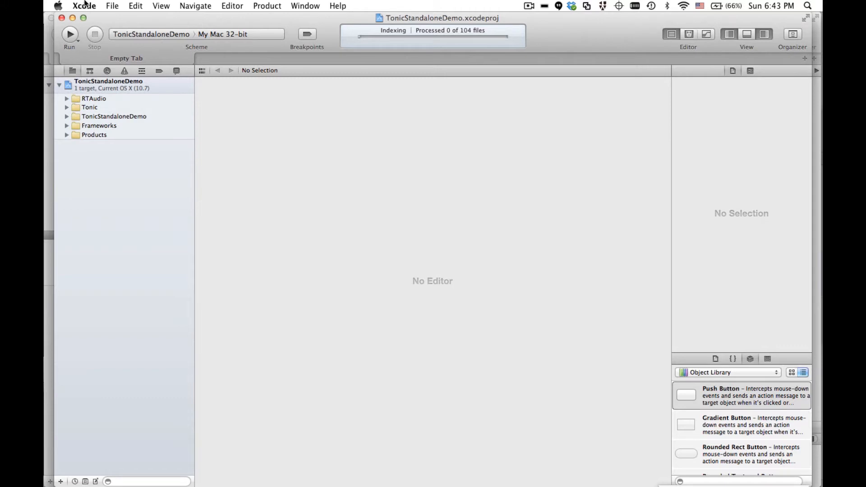
click(84, 6)
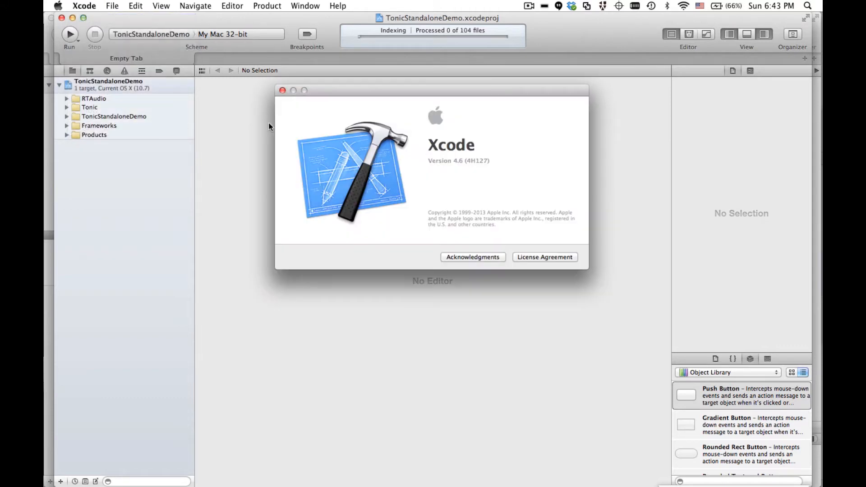
click(282, 90)
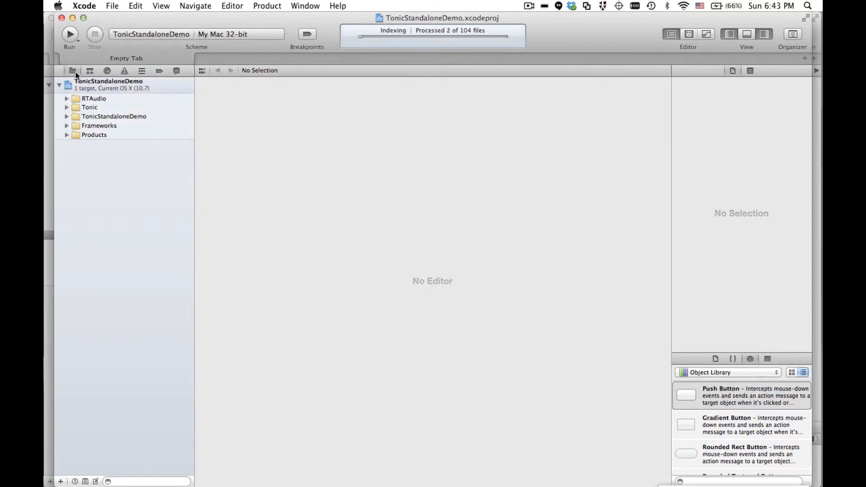
Expand the TonicStandaloneDemo group and open main.cpp in the editor.
click(67, 107)
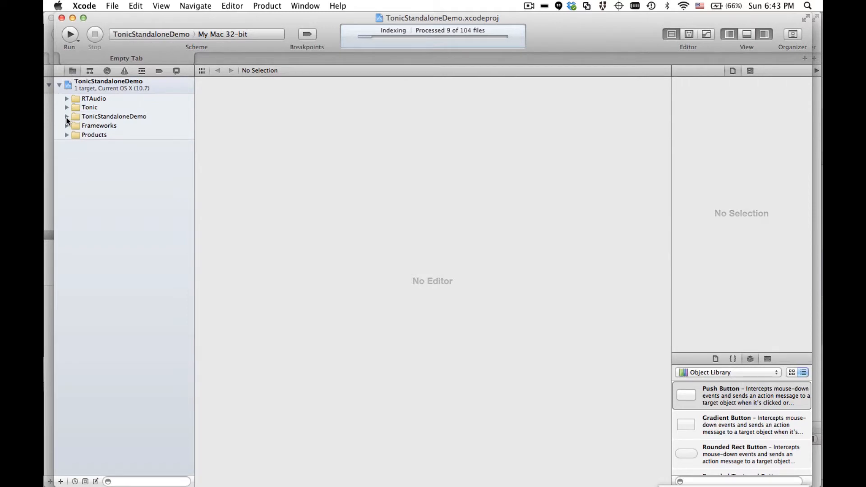
click(67, 116)
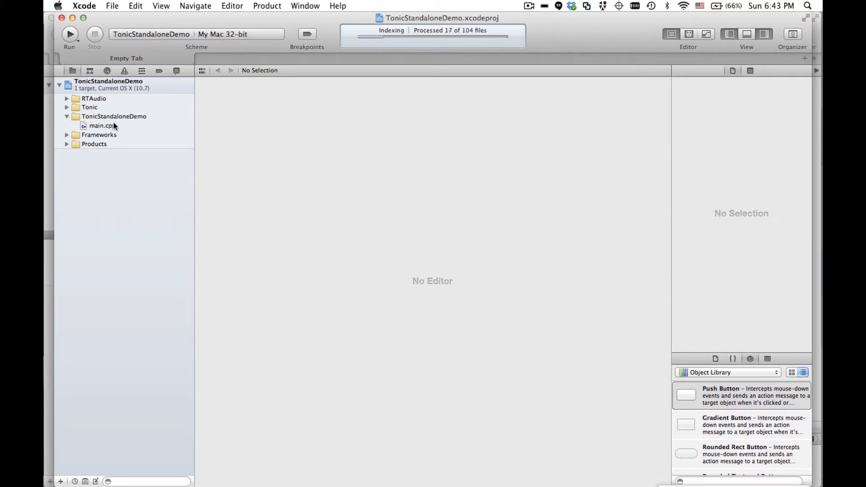
click(103, 126)
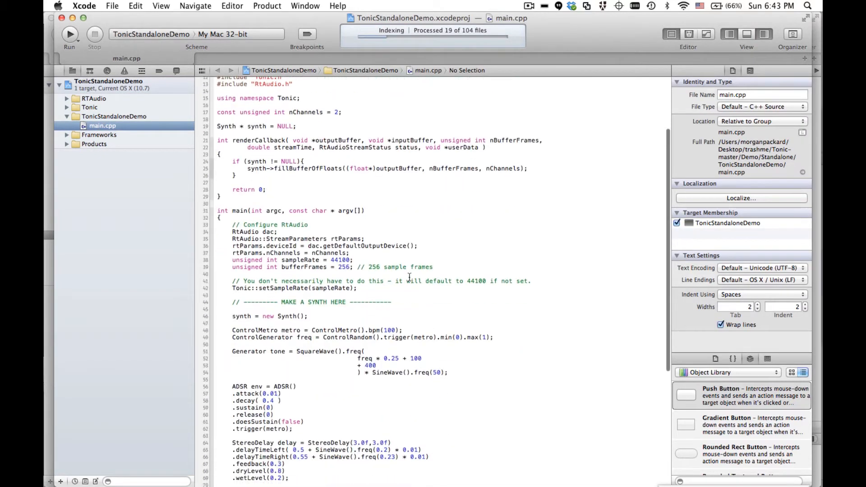
scroll(down, 3)
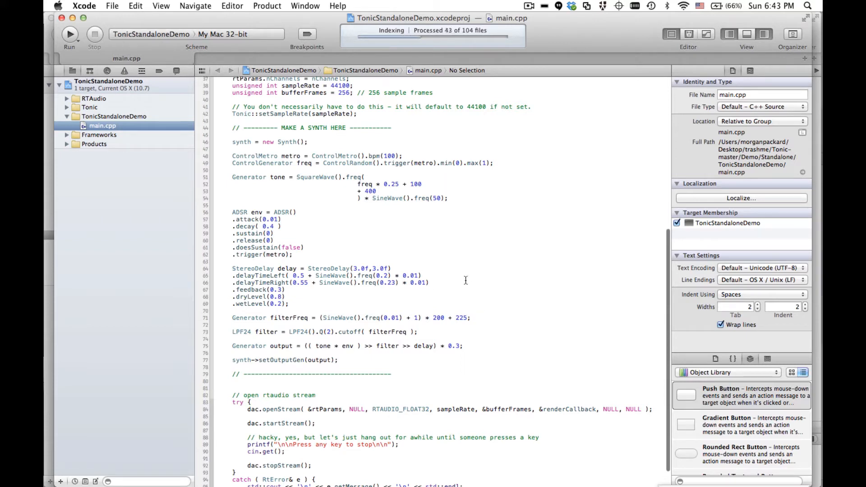
scroll(down, 3)
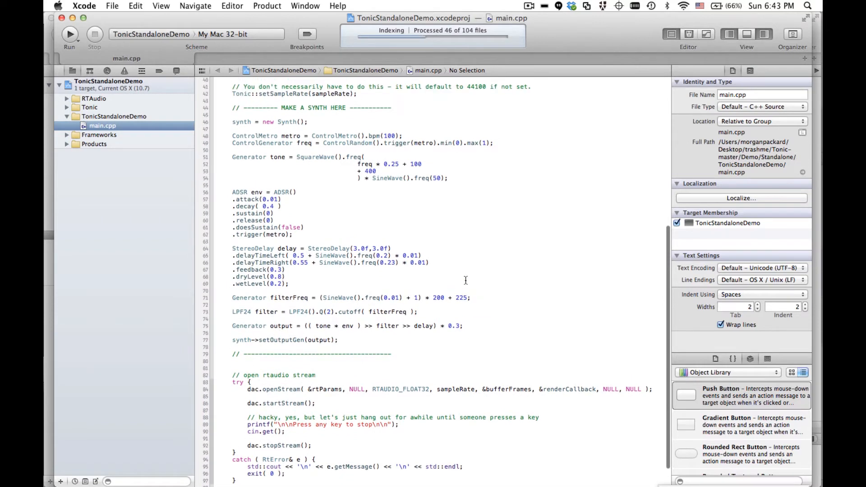
scroll(up, 3)
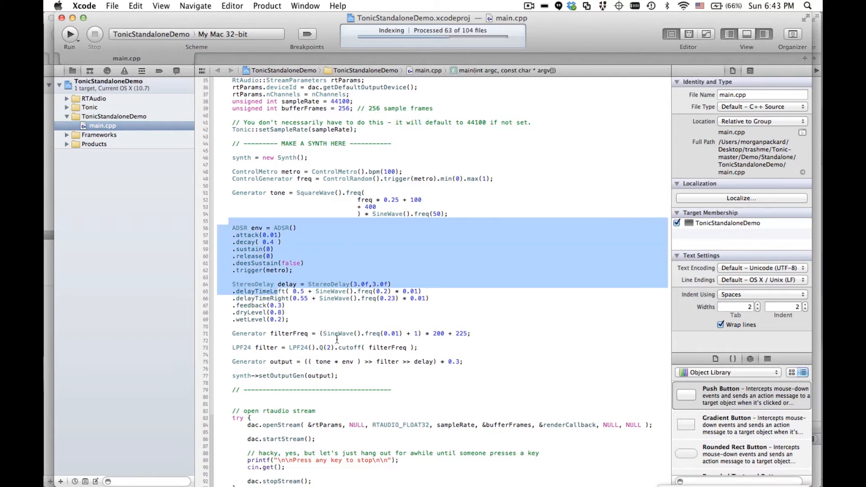
click(437, 347)
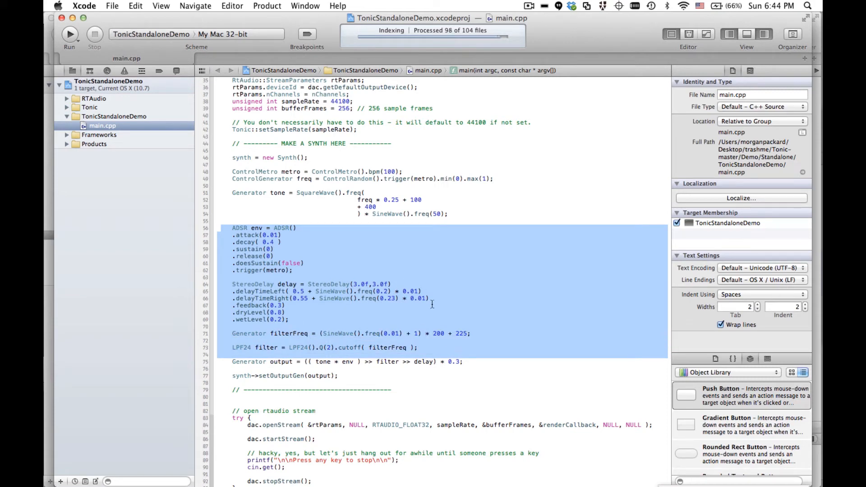
click(394, 284)
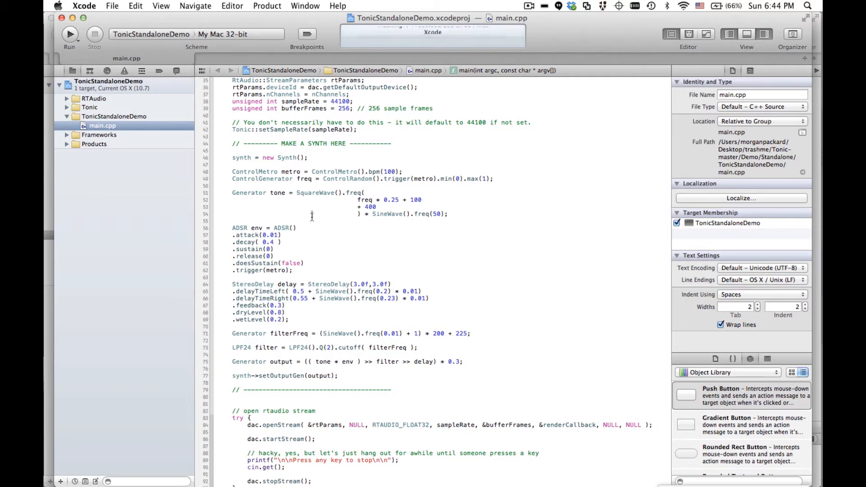
Build and run TonicStandaloneDemo, then stop it once 'Press any key to stop' prints.
click(69, 33)
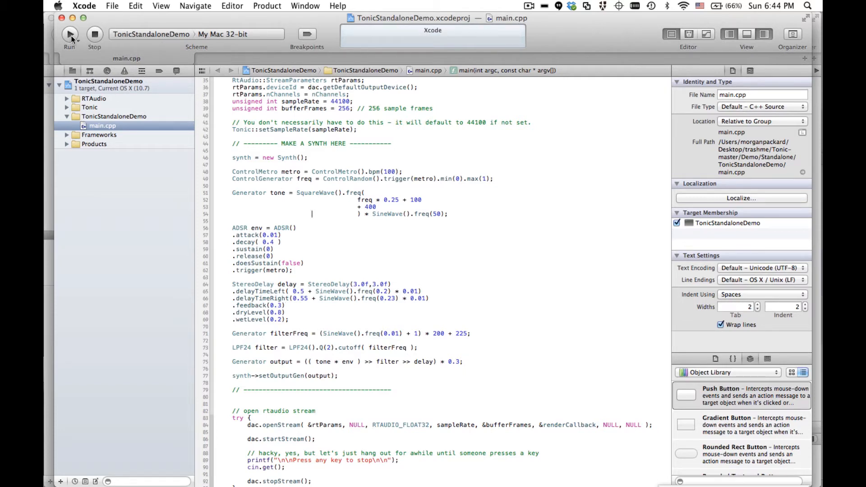
click(70, 34)
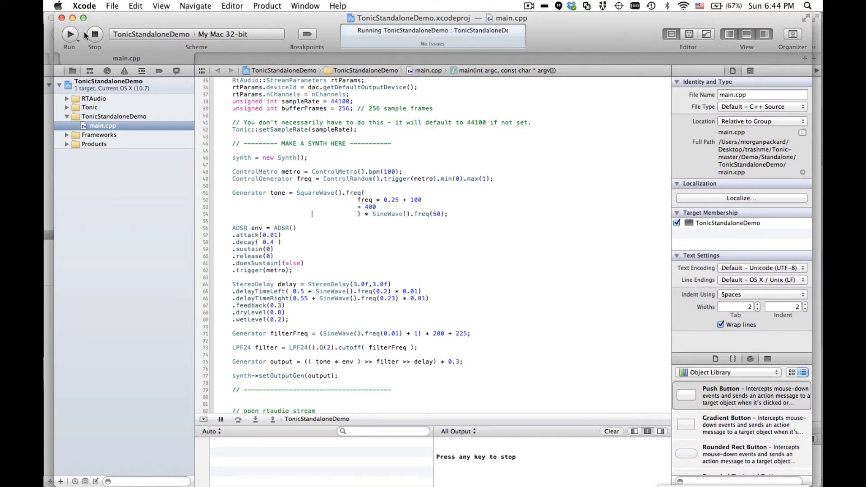
click(94, 34)
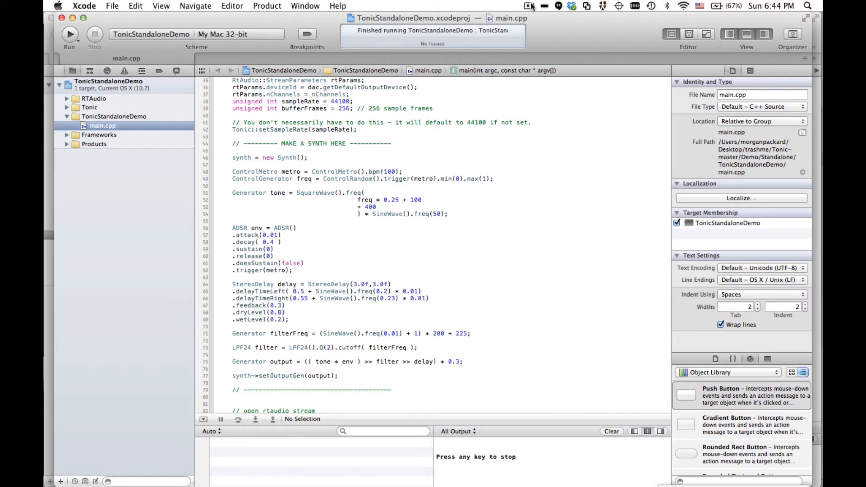
click(529, 6)
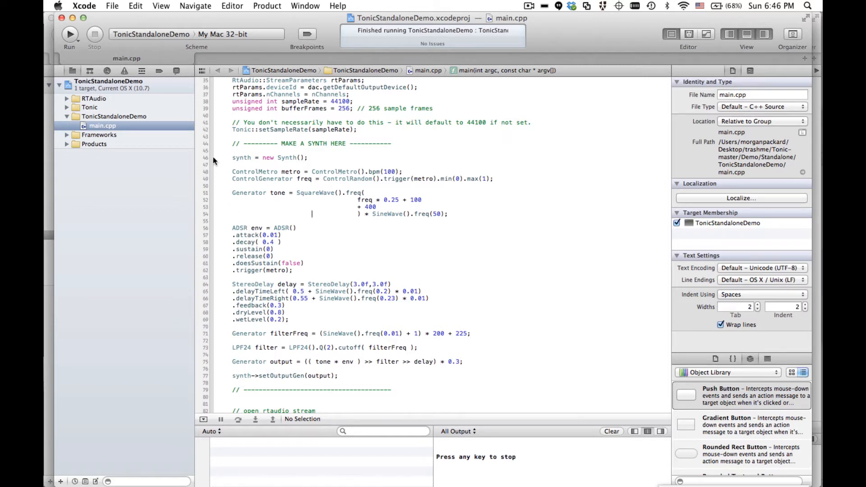
mouse_move(216, 168)
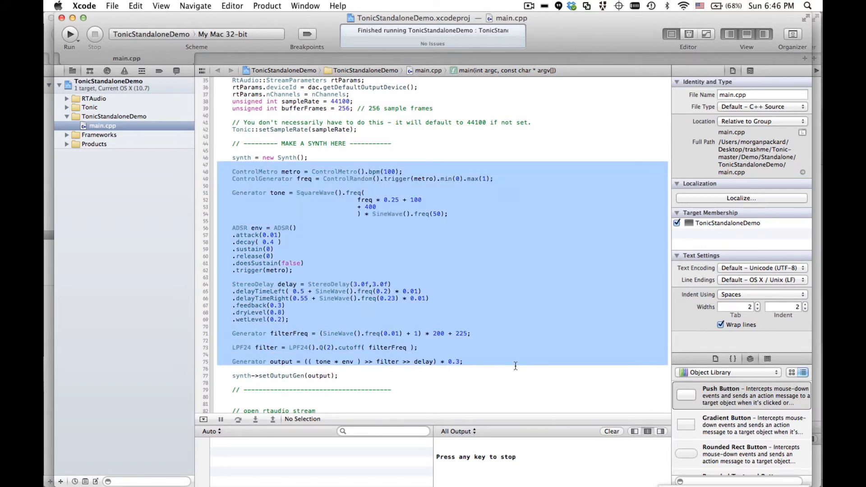
mouse_move(451, 278)
text(//  )
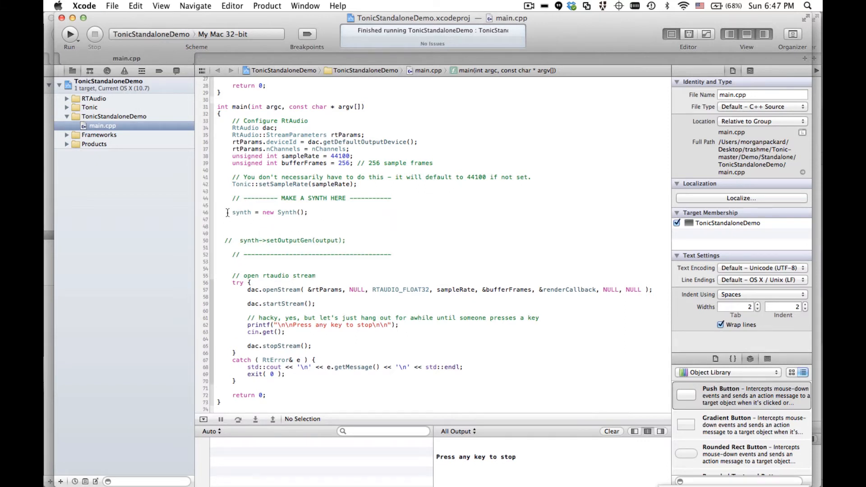
click(308, 212)
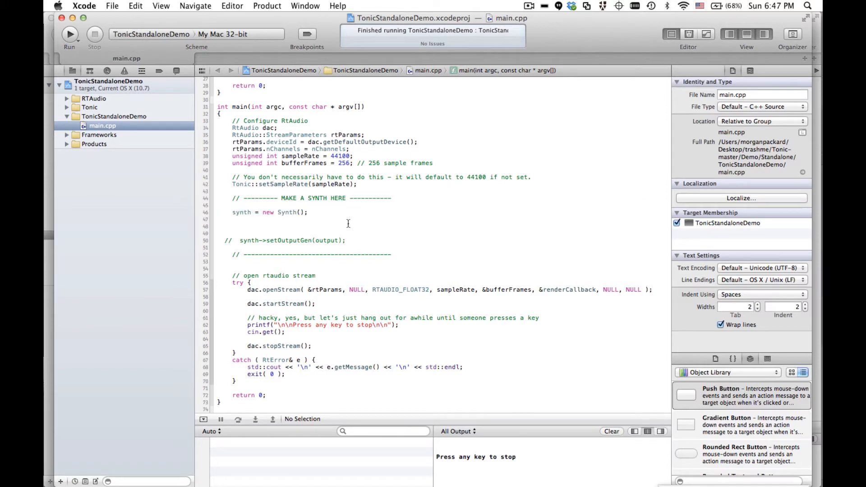
scroll(up, 3)
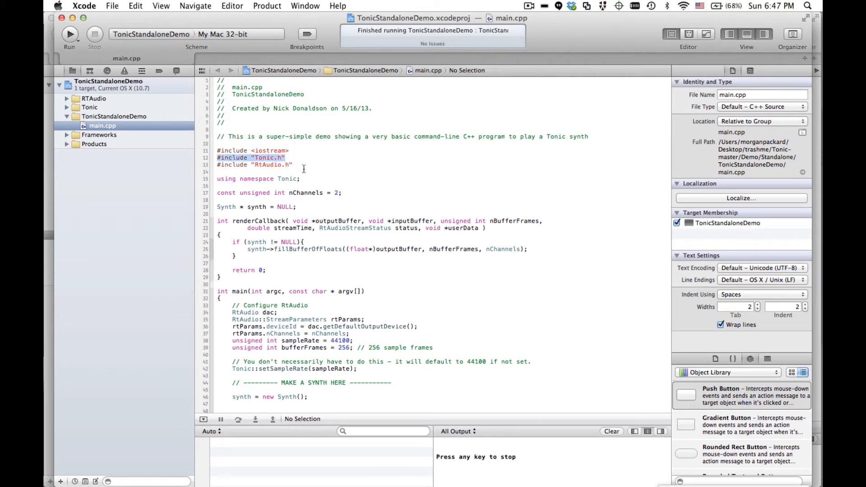
scroll(down, 3)
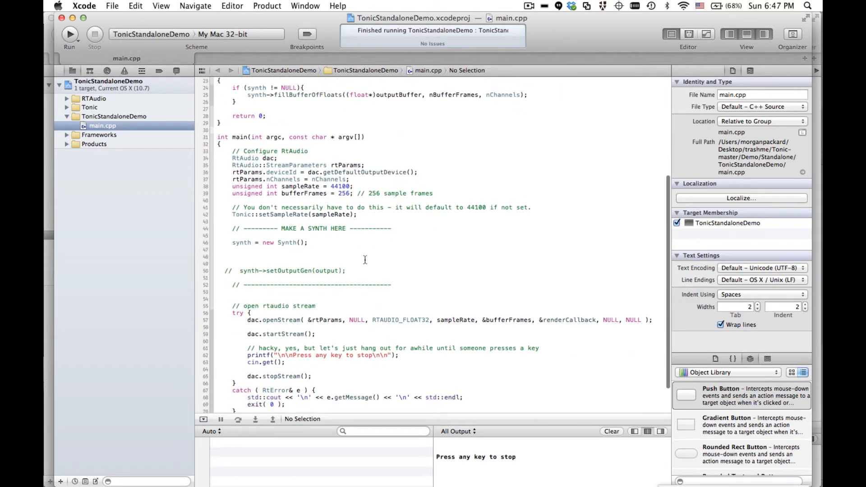
click(280, 249)
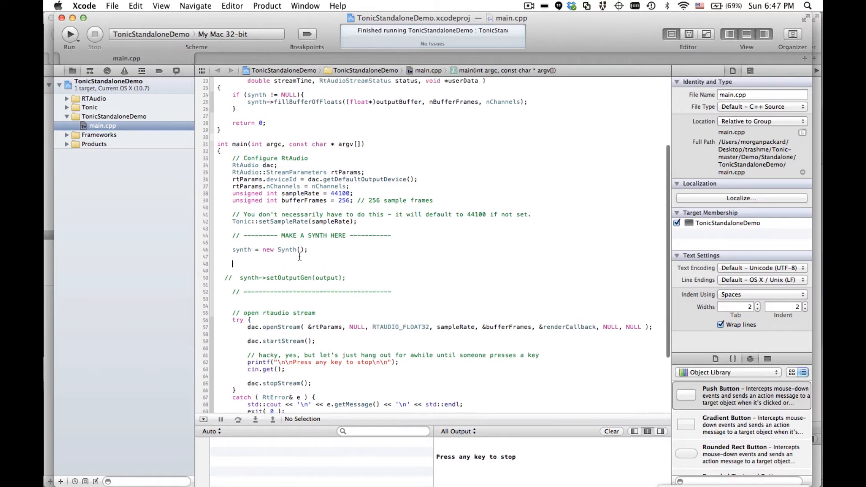
scroll(up, 3)
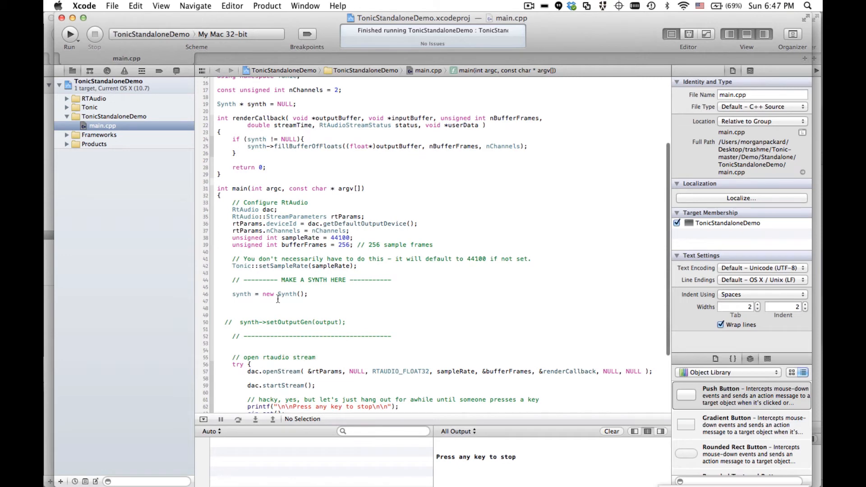
scroll(up, 3)
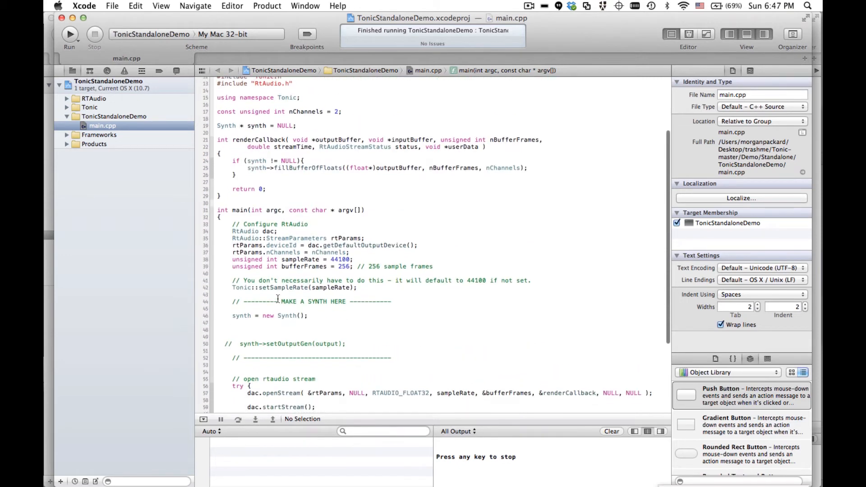
scroll(up, 3)
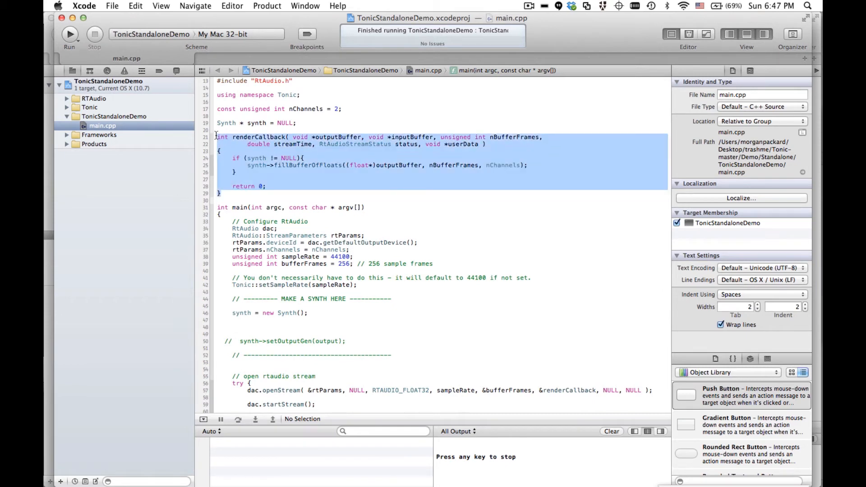
click(323, 187)
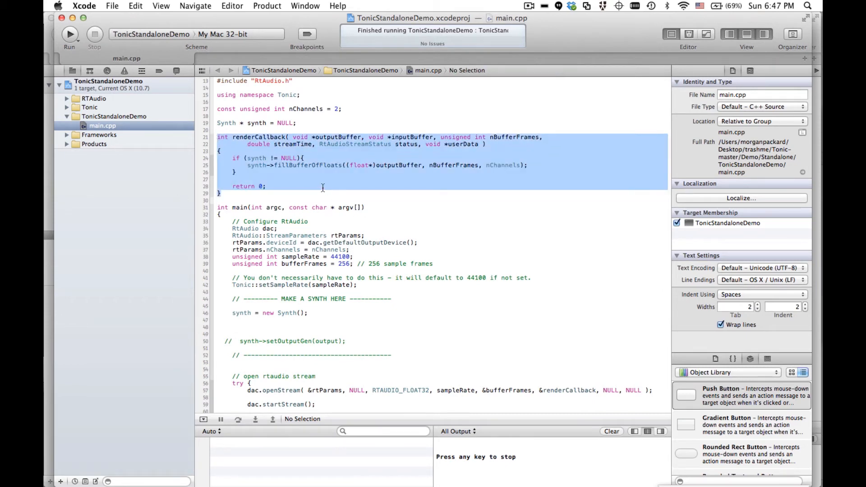
mouse_move(349, 176)
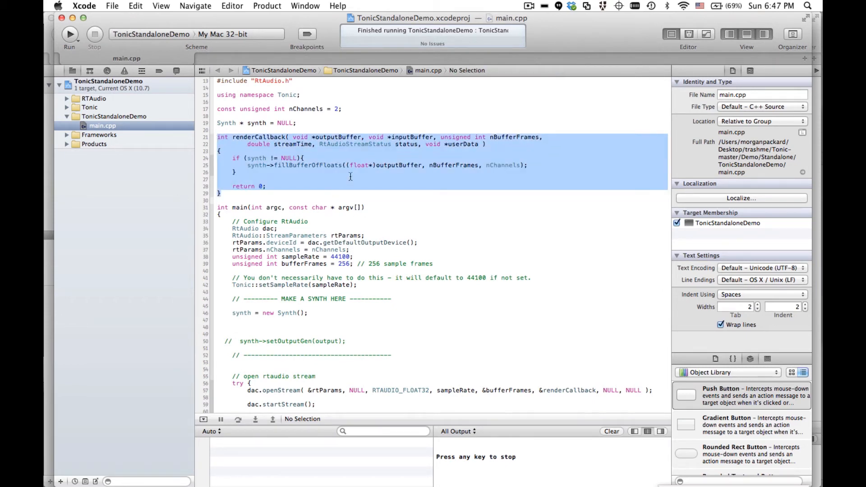
mouse_move(403, 199)
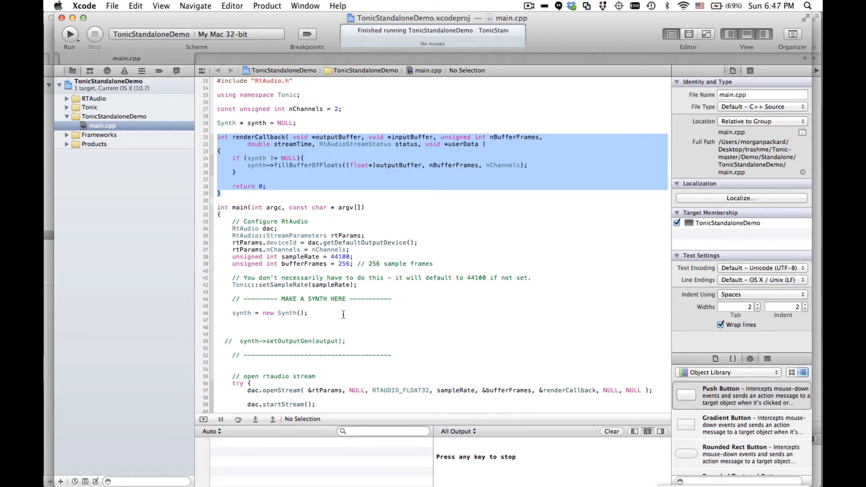
scroll(down, 3)
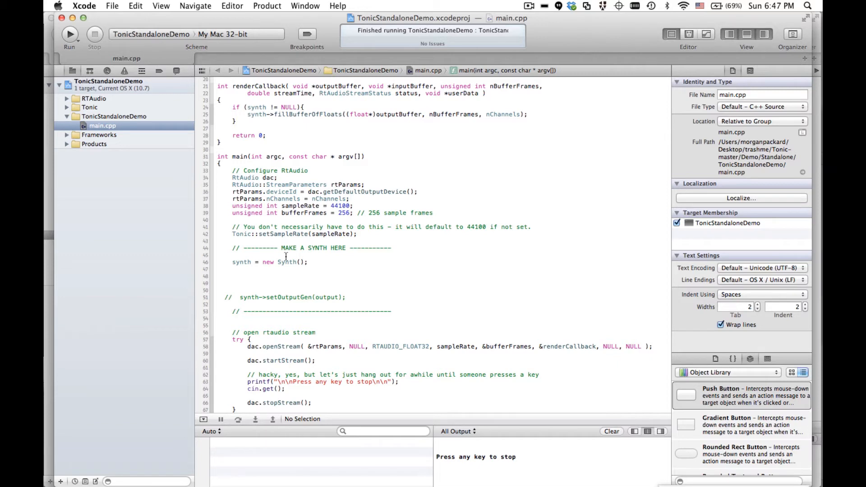
click(232, 283)
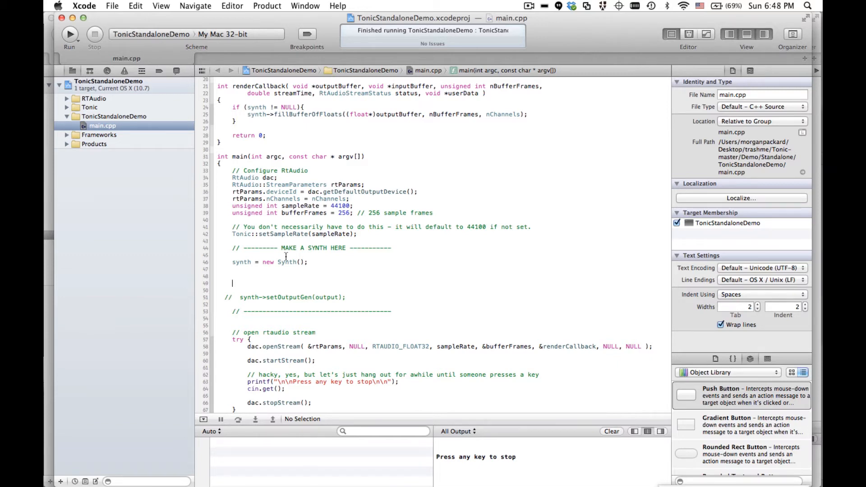
Declare Generator output = SineWave().freq(100) and pass output to synth->setOutputGen.
text(Generator)
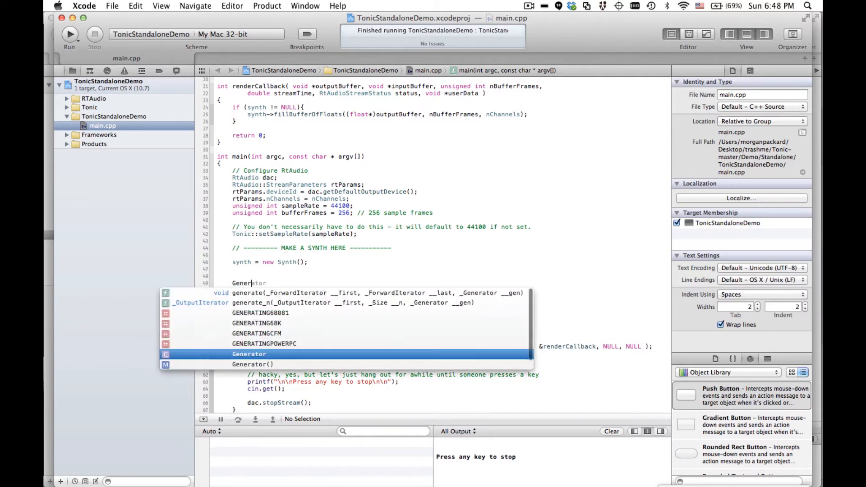
key(Escape)
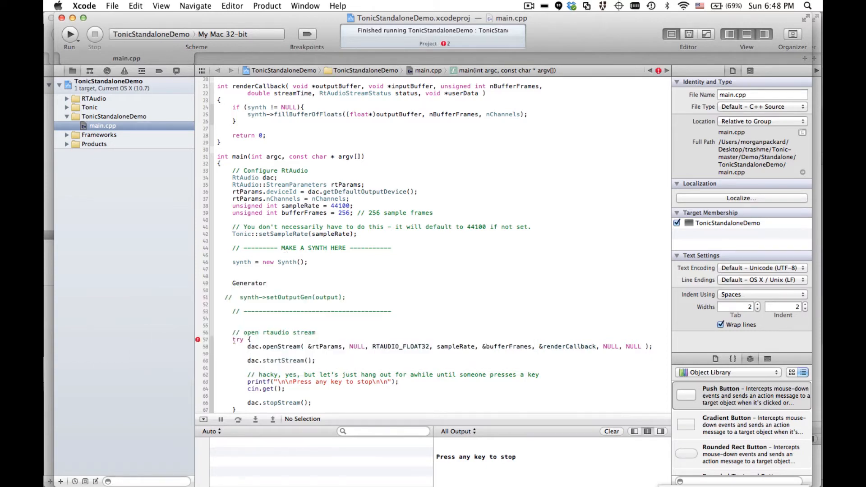
click(270, 283)
text( =)
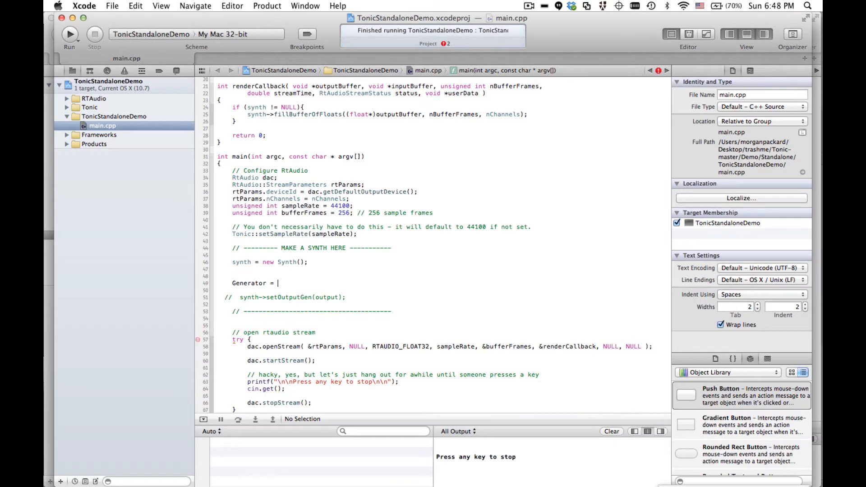
text(SineWave())
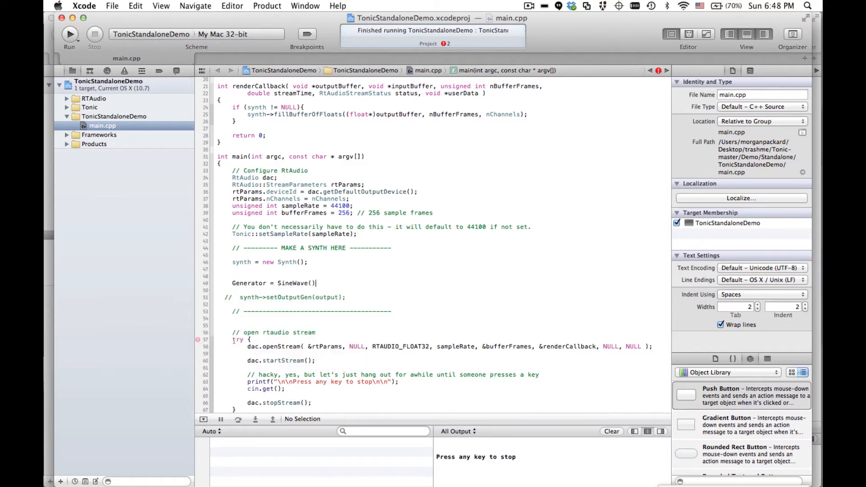
text(.)
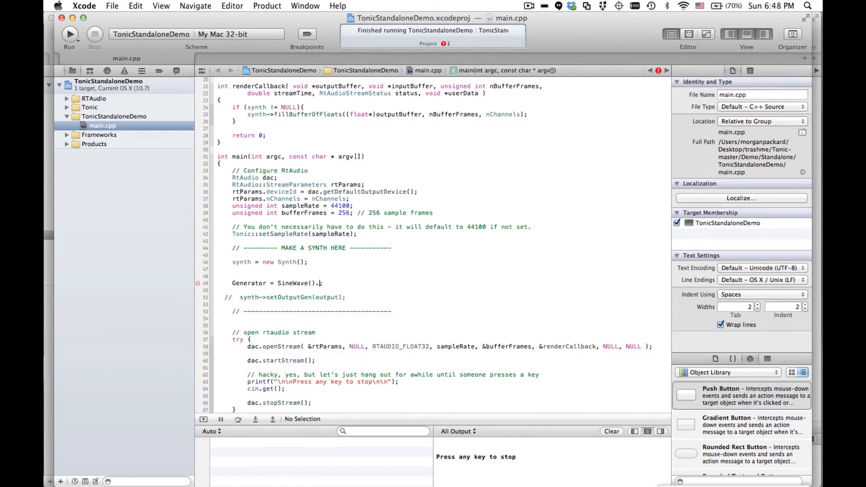
text(freq()
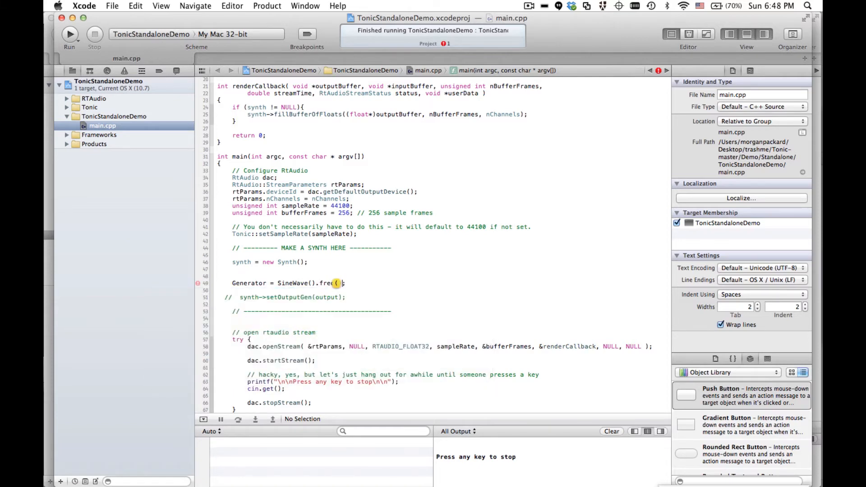
text(100)
click(285, 297)
text(SineWave)
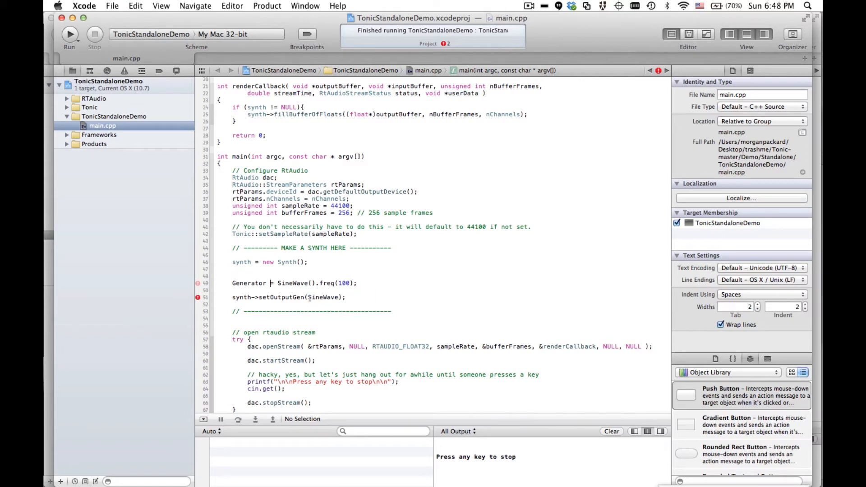
text(sine)
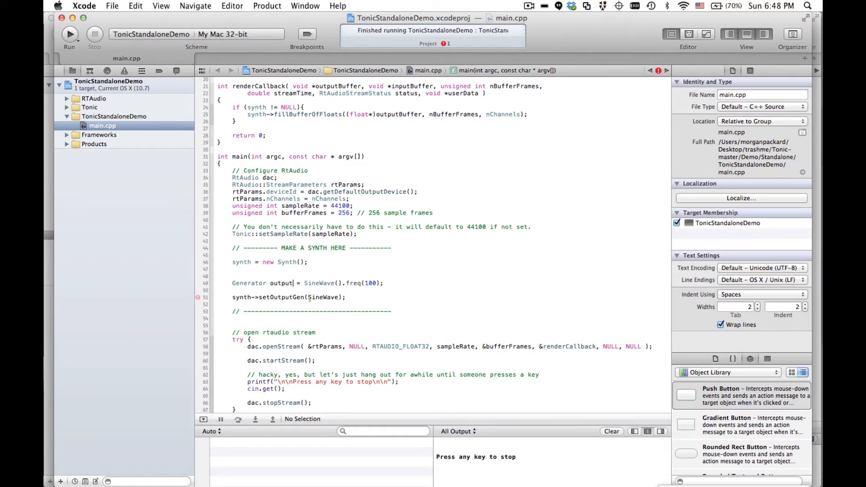
double_click(281, 283)
text(output)
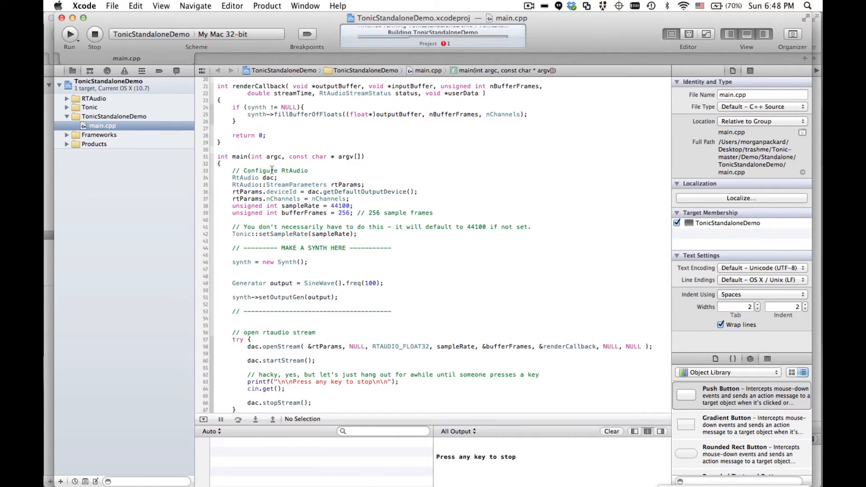
Run the 100 Hz sine demo and stop playback.
click(69, 34)
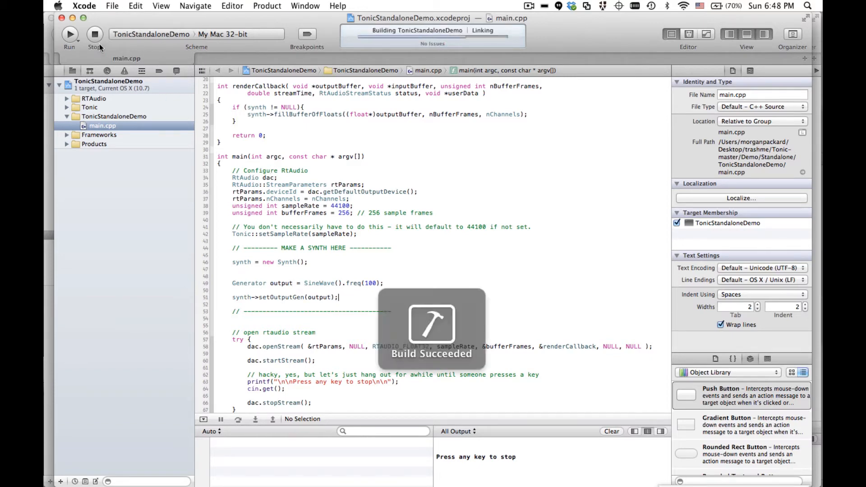
click(69, 33)
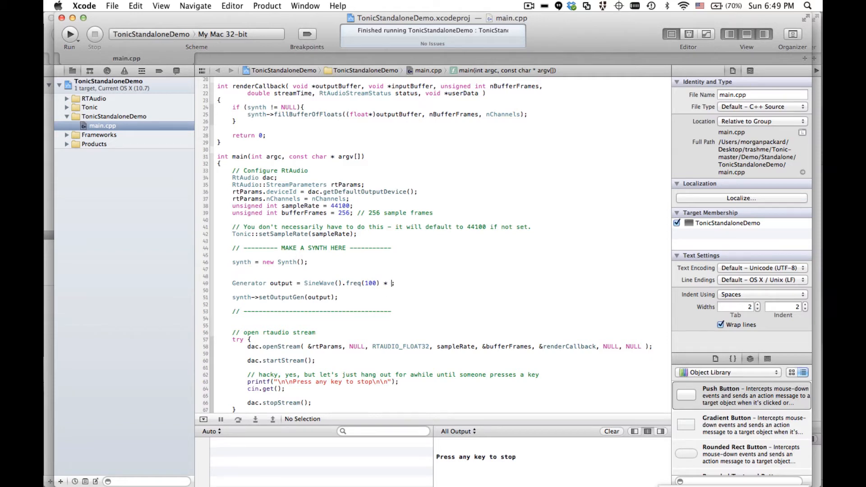
Multiply the output by a second oscillator, SineWave().freq(1).
text(SineWave)
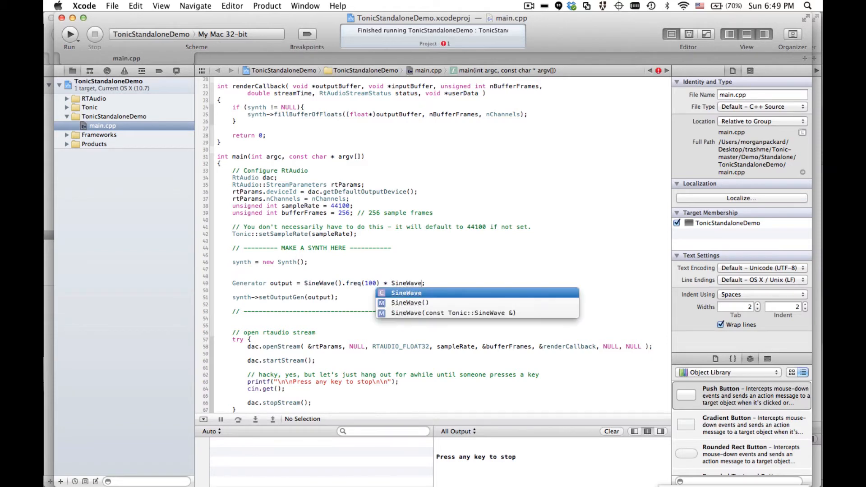
click(410, 302)
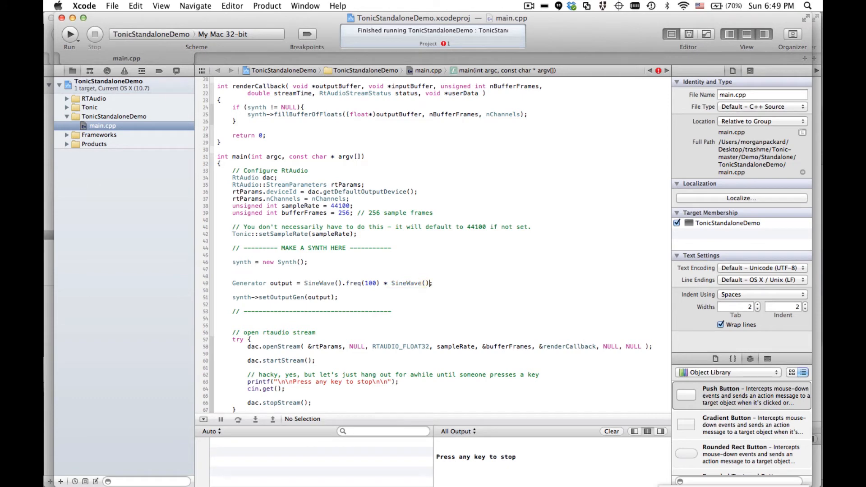
text(.)
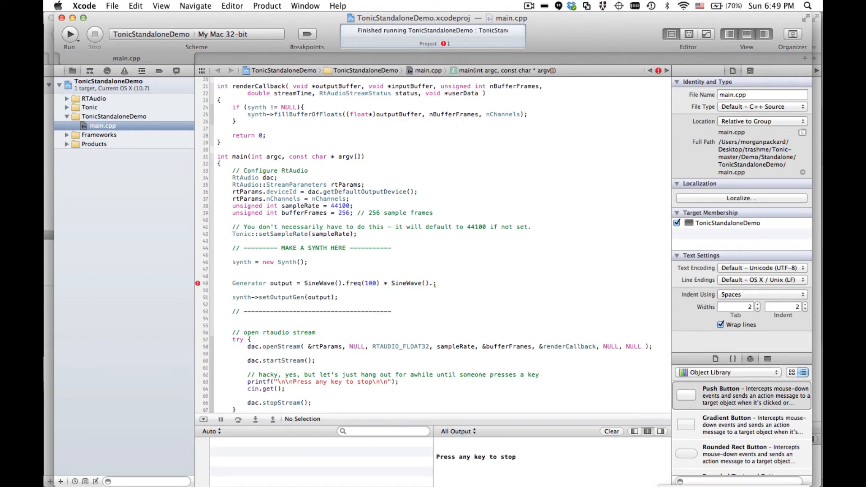
text(1)
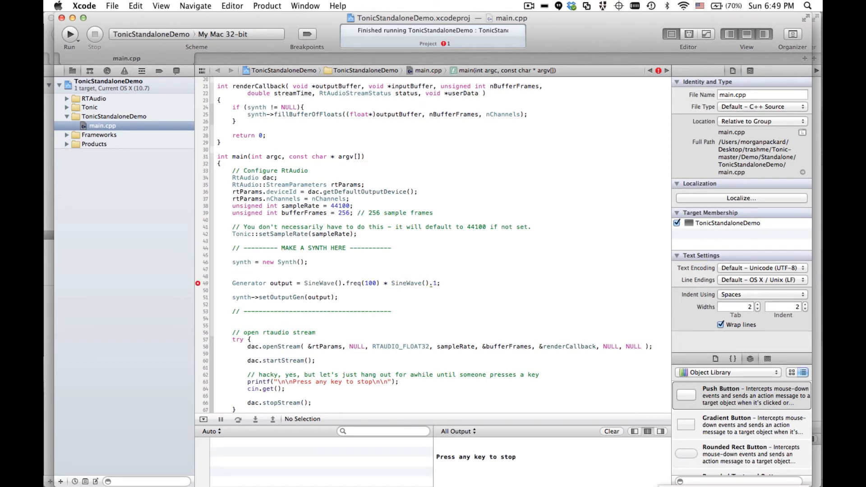
text(freq(1)
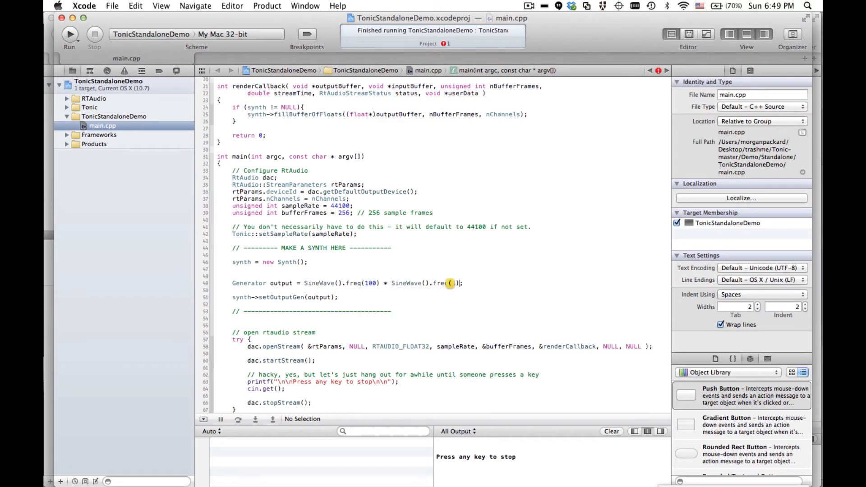
text(1)
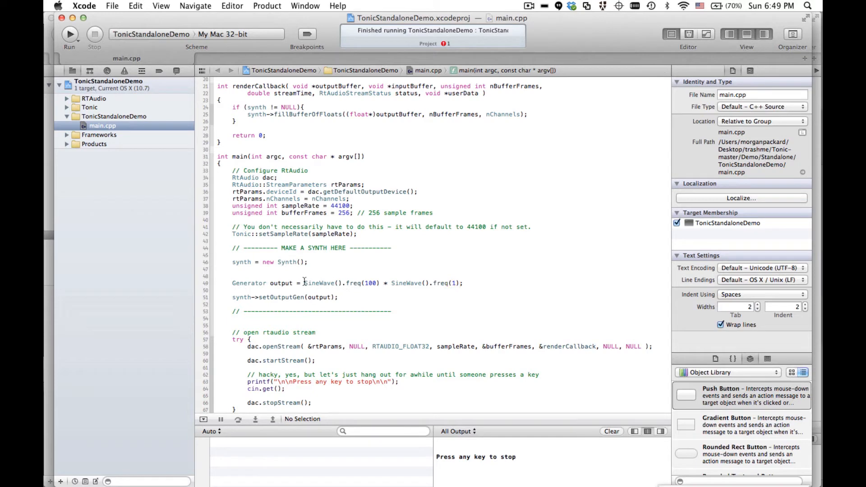
Change the first oscillator to 200 Hz and the second to 5 Hz.
double_click(319, 283)
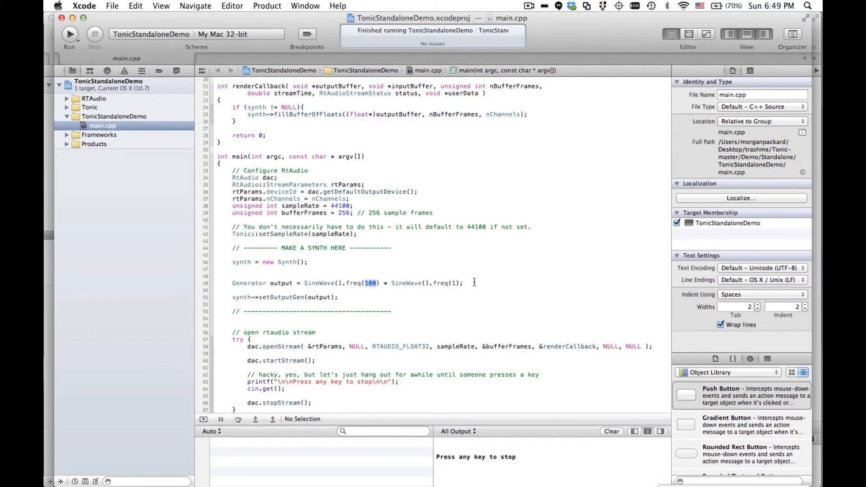
click(465, 283)
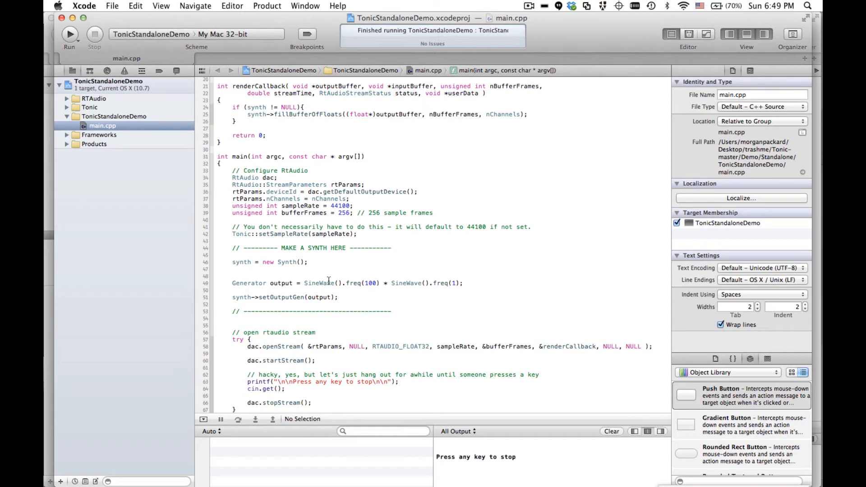
mouse_move(403, 276)
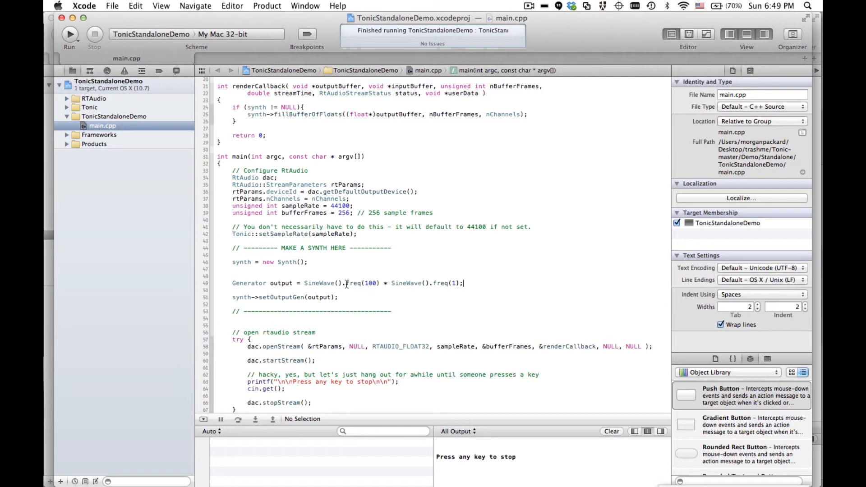
mouse_move(323, 273)
text(2)
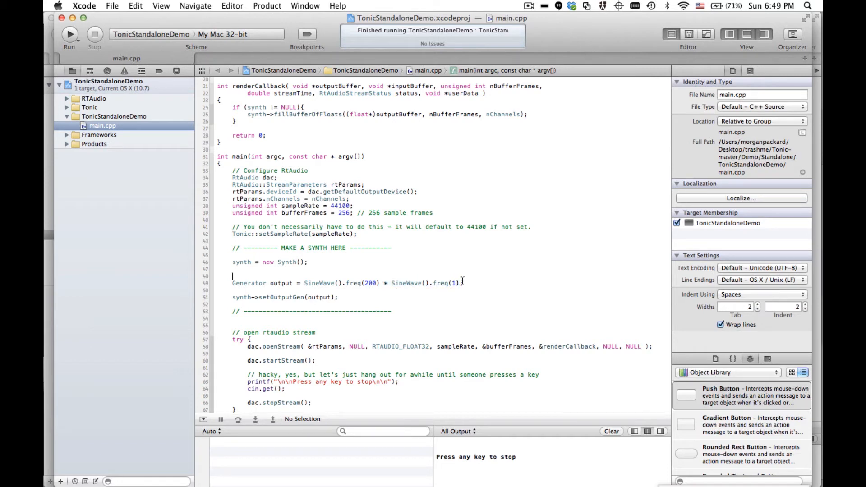
key(backspace)
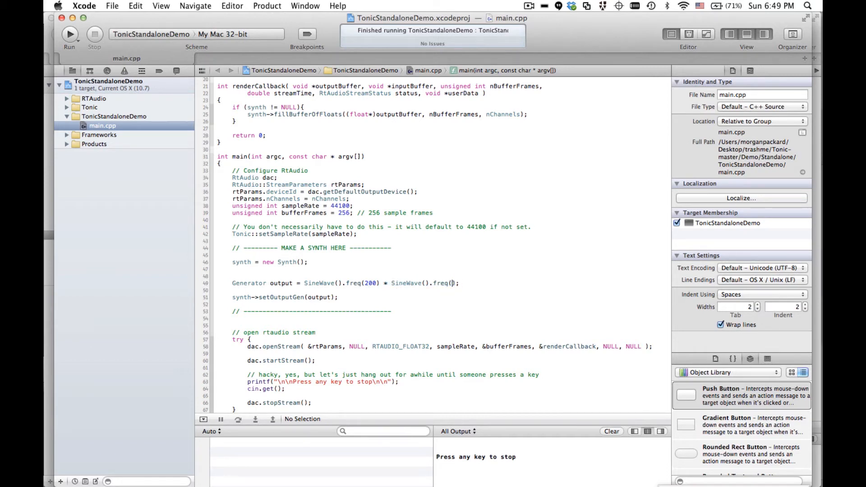
text(5)
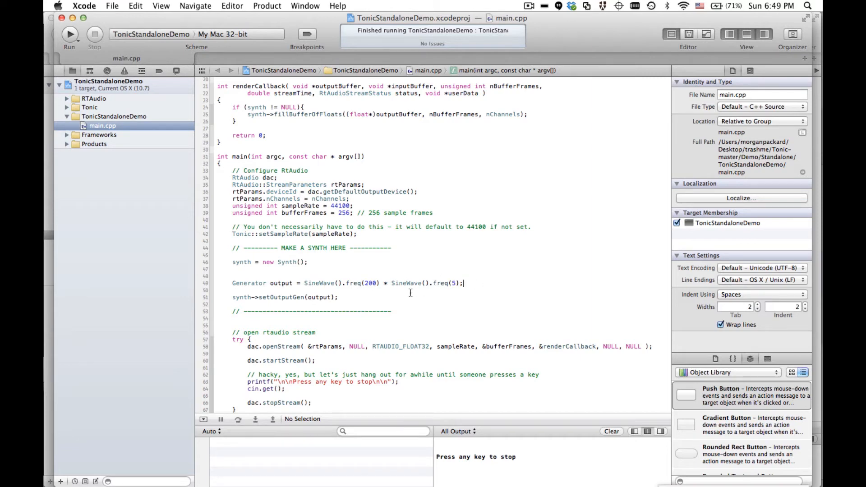
Run the 200 Hz × 5 Hz tremolo version and stop it.
click(69, 34)
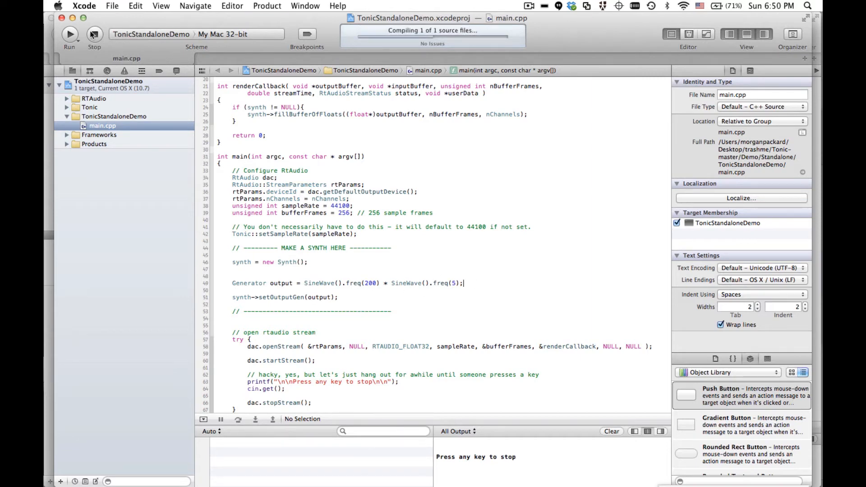
click(70, 34)
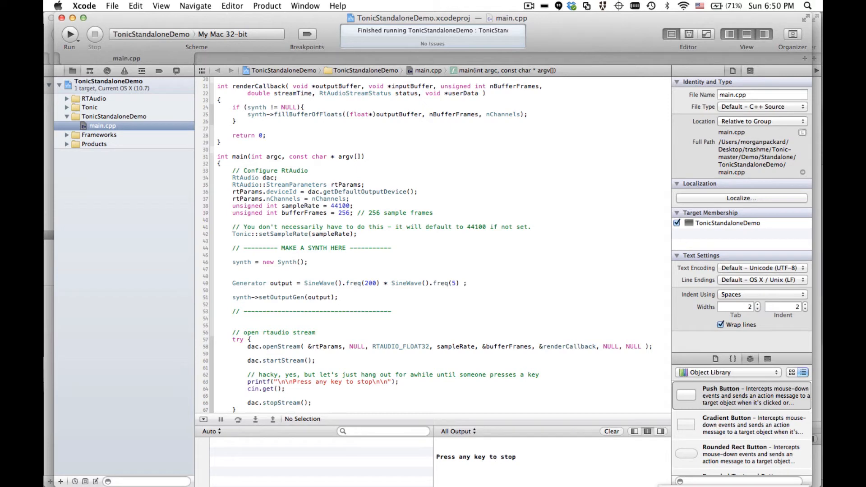
Multiply the output by ADSR(0.001, 0.1, 0,0) and append the float .trigger call.
text(* ADSR()
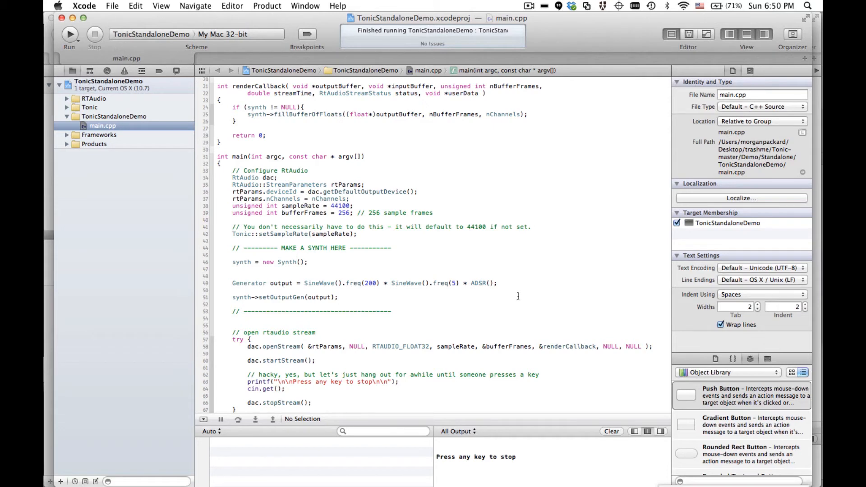
click(494, 283)
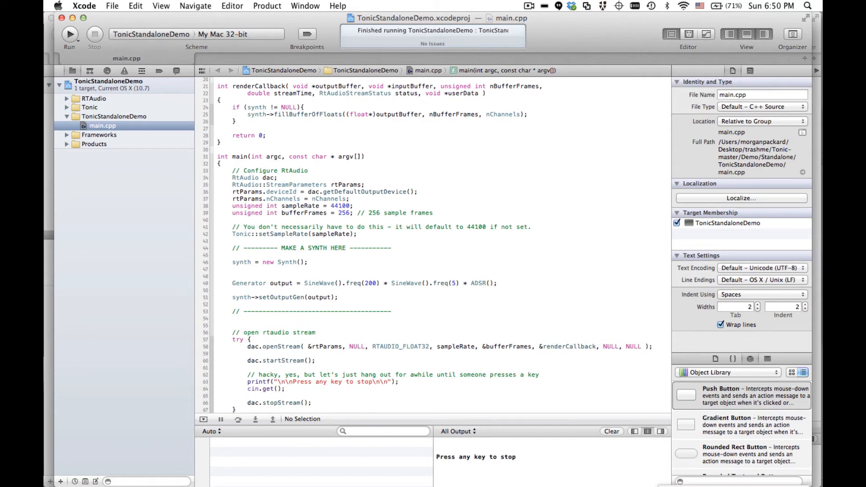
click(488, 282)
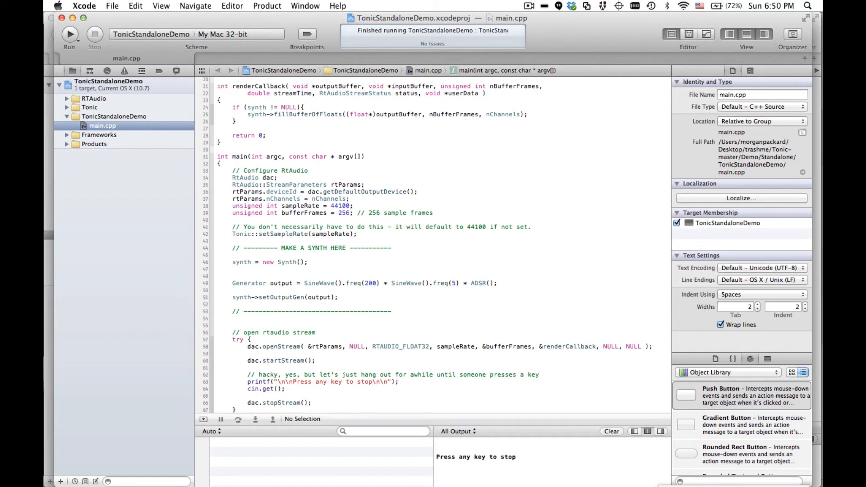
click(488, 282)
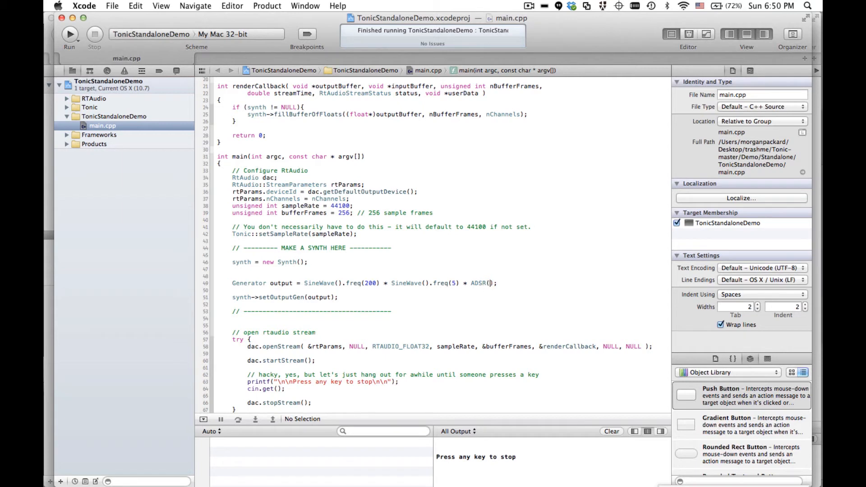
text(0,)
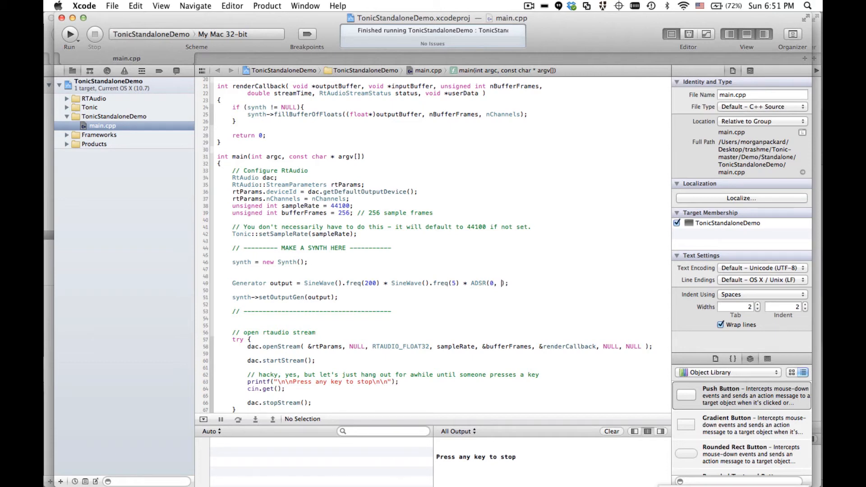
text(0.001)
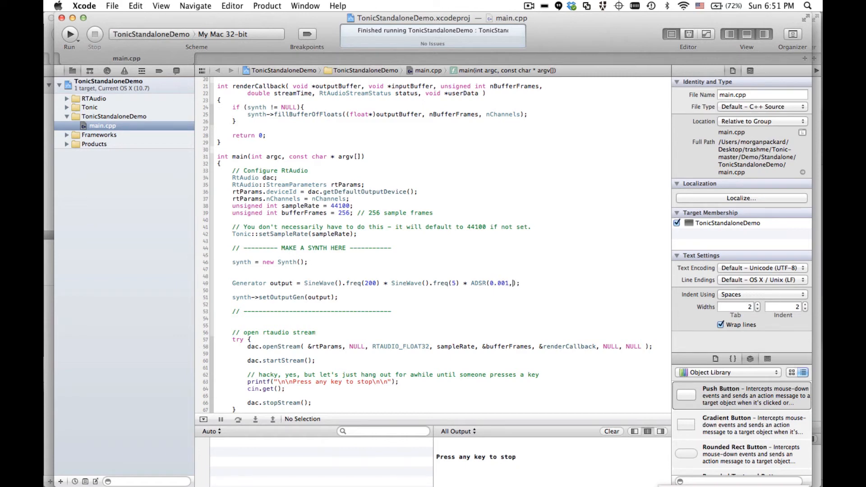
text(0.1,)
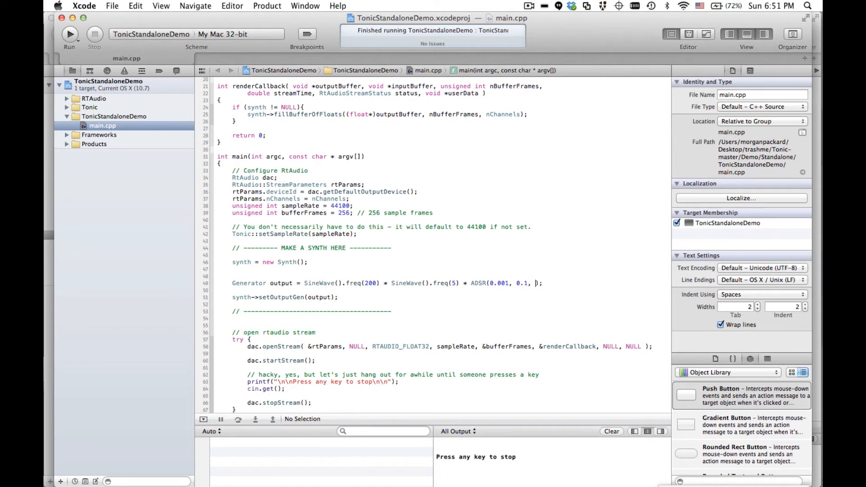
text(0,0).tr)
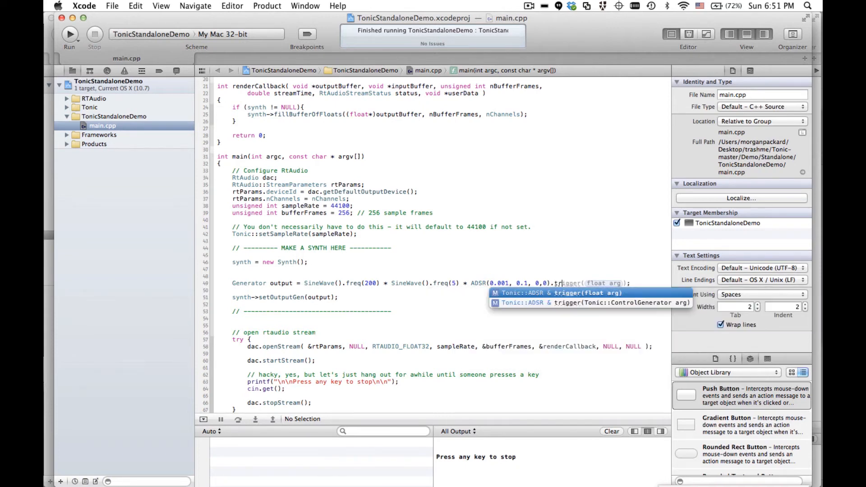
click(552, 293)
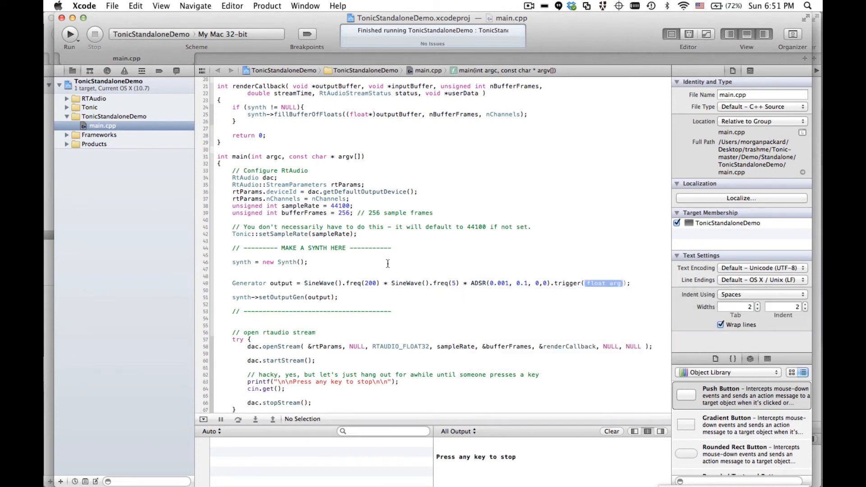
key(return)
text(ControlGenerator)
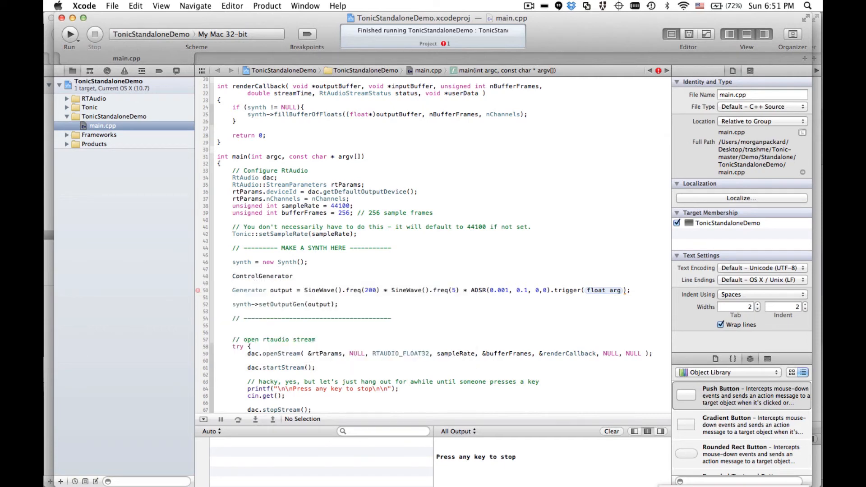
Declare metro = ControlMetro().bpm(300) and pass metro into the ADSR trigger.
click(295, 276)
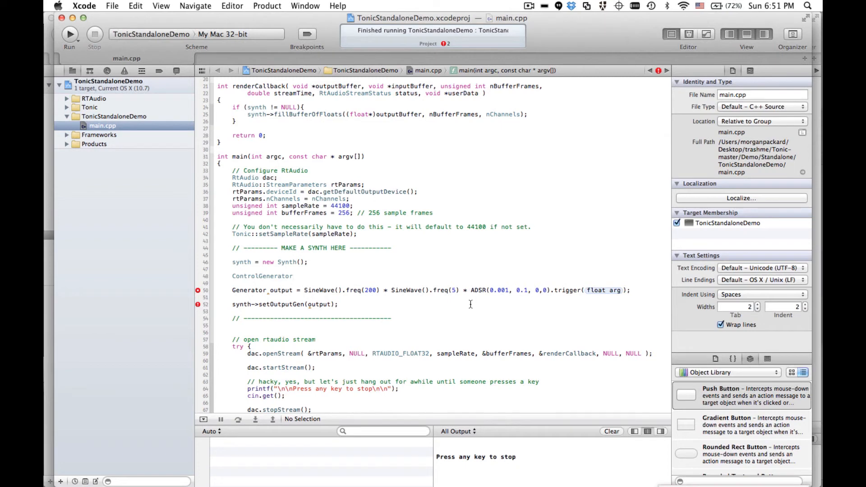
mouse_move(363, 263)
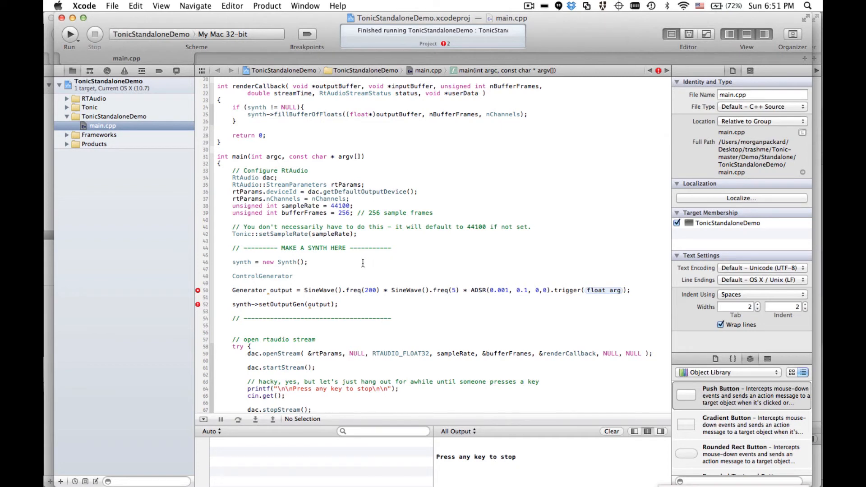
click(295, 276)
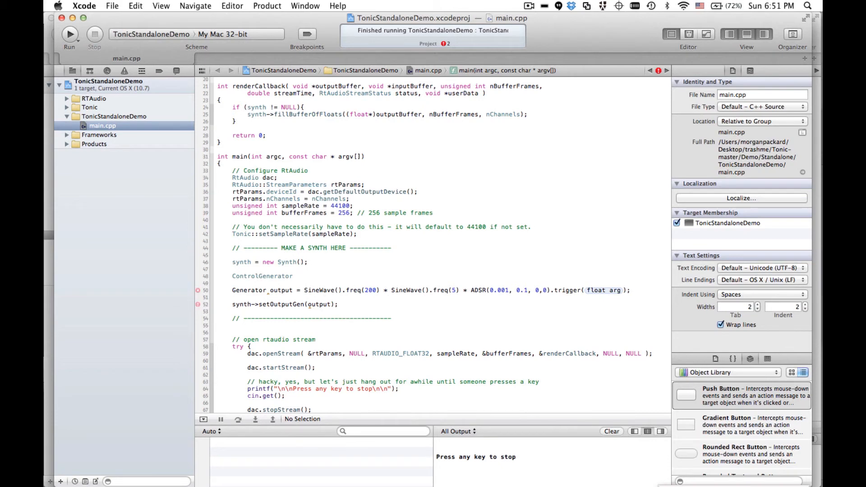
click(297, 276)
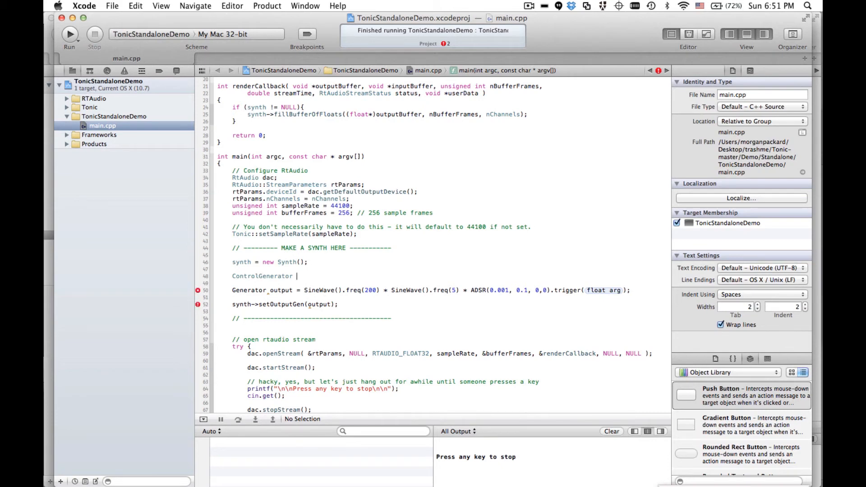
text(metro = ControlMetro()
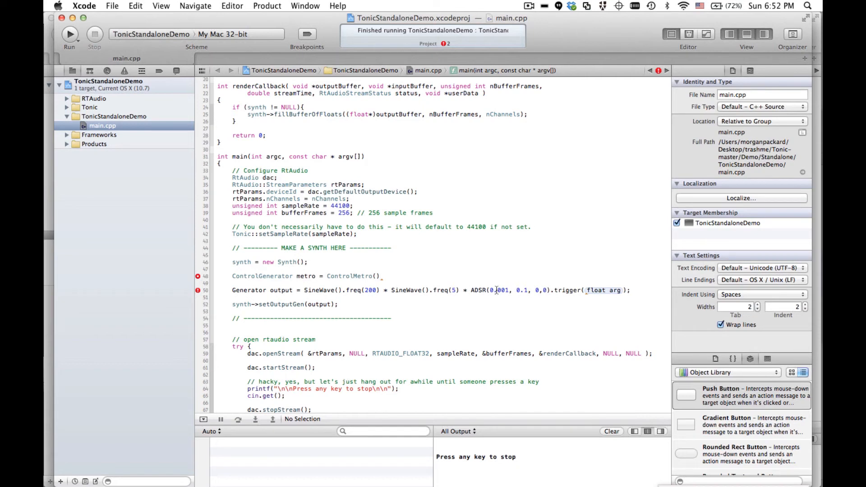
double_click(566, 290)
text(.bpm(float arg)
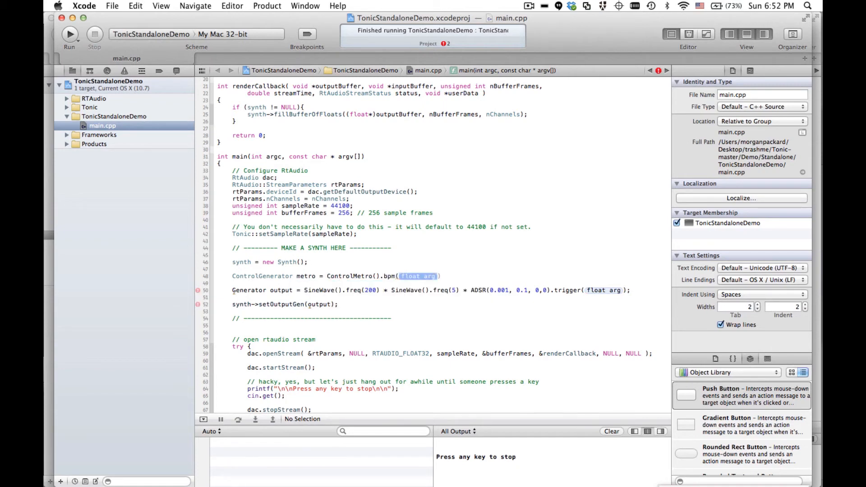
text(300)
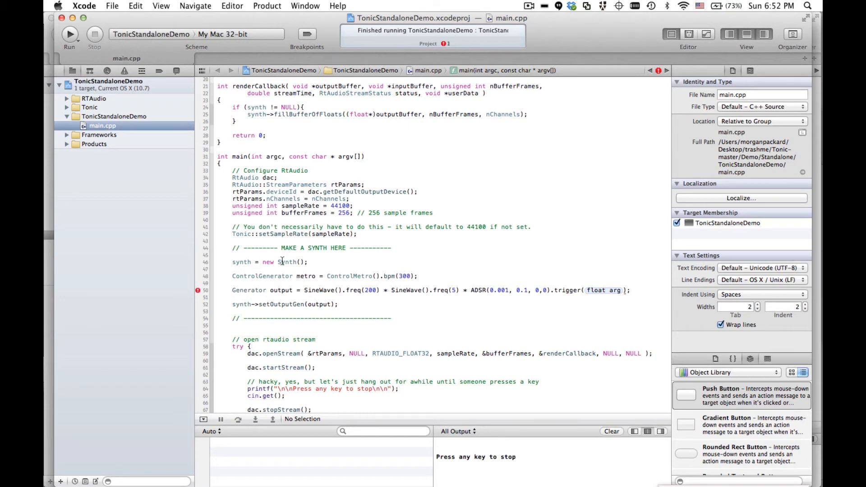
double_click(306, 276)
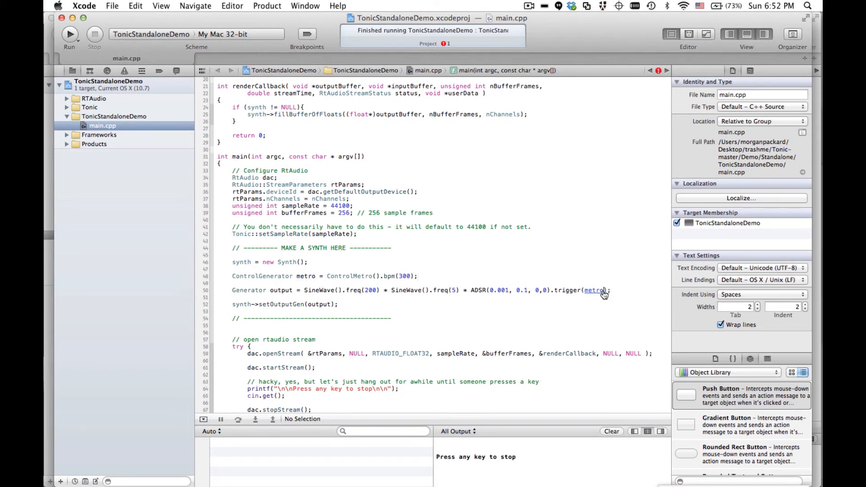
mouse_move(534, 290)
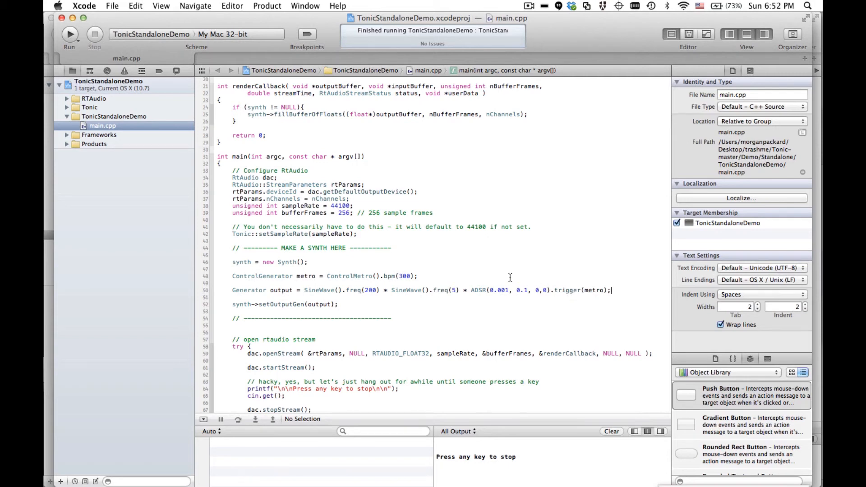
Build and launch the metro-triggered envelope version of TonicStandaloneDemo.
click(69, 34)
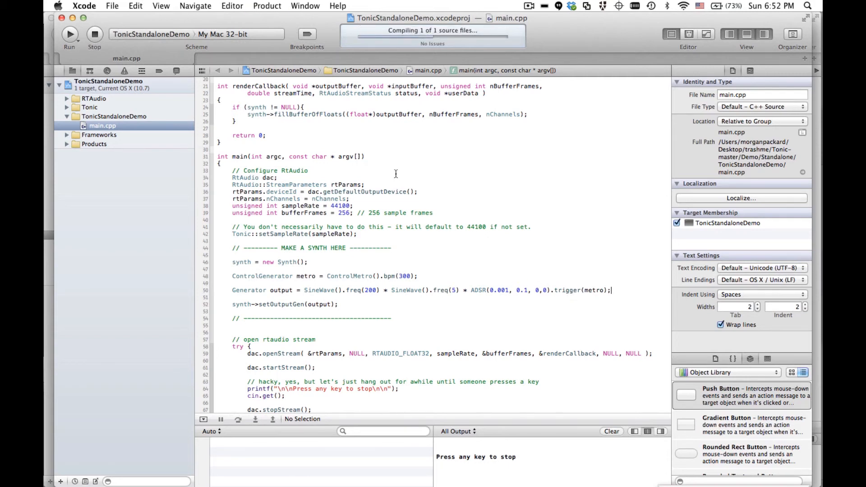
click(69, 34)
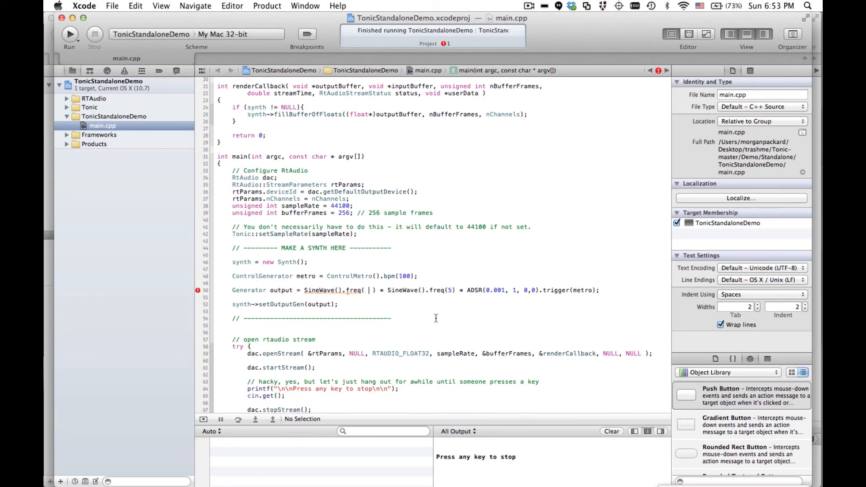
Change the carrier frequency to ControlRandom().min(200).max(1000).trigger(metro), bpm 100, ADSR decay 1.
text(ControlRandom()
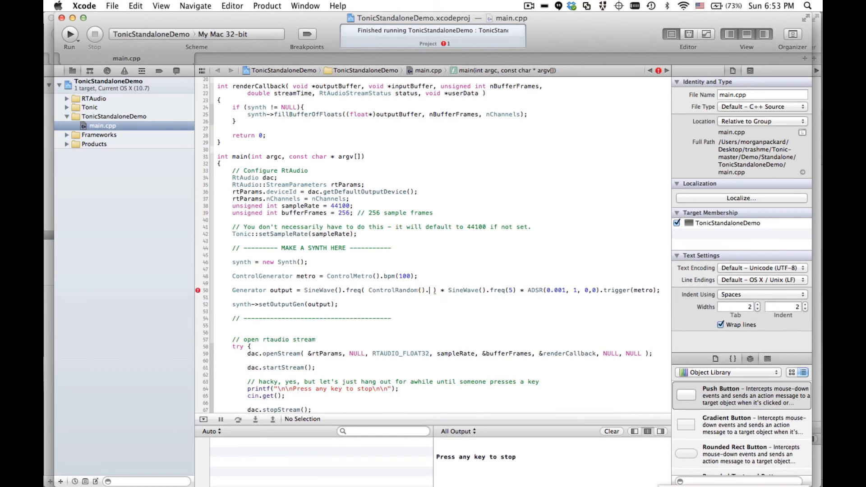
text(.min(float arg)
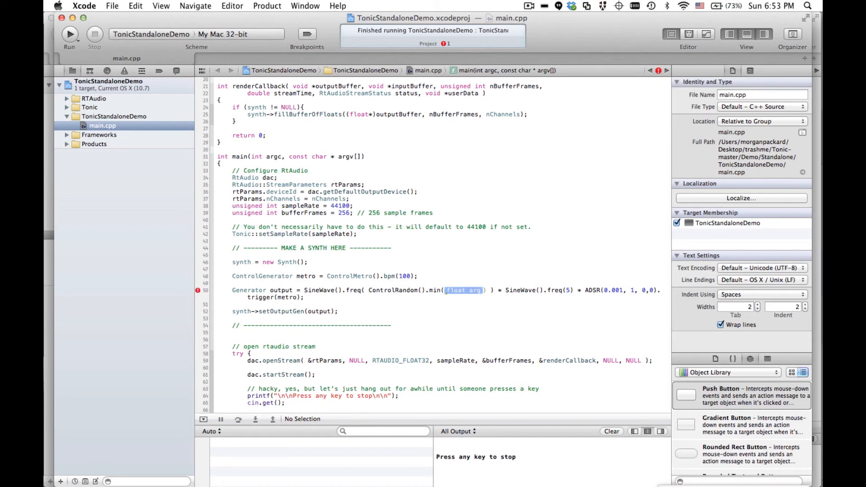
text(200).max)
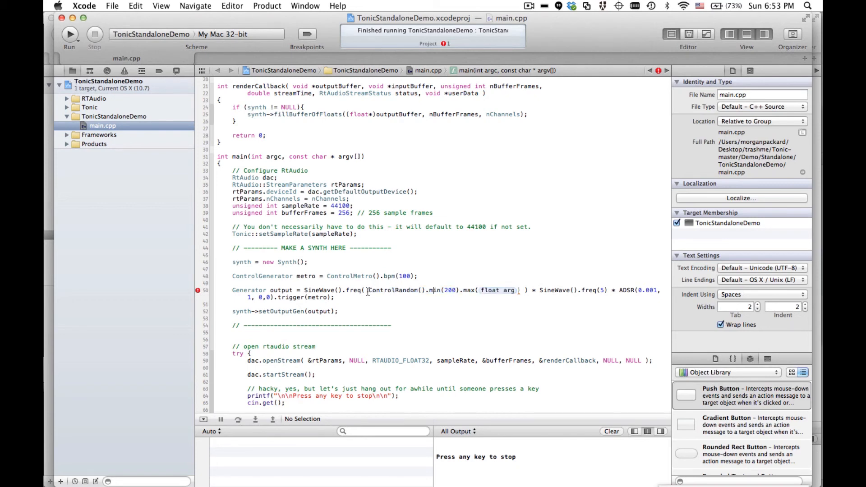
double_click(397, 290)
text(1000).trigger()
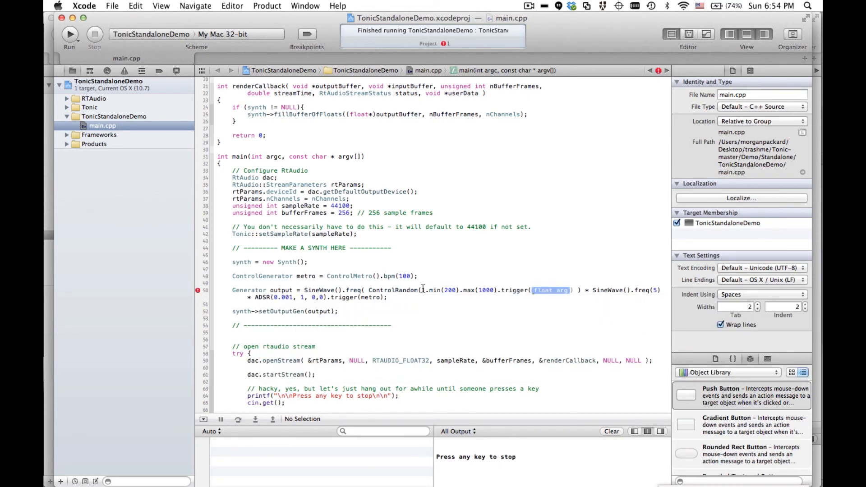
double_click(394, 290)
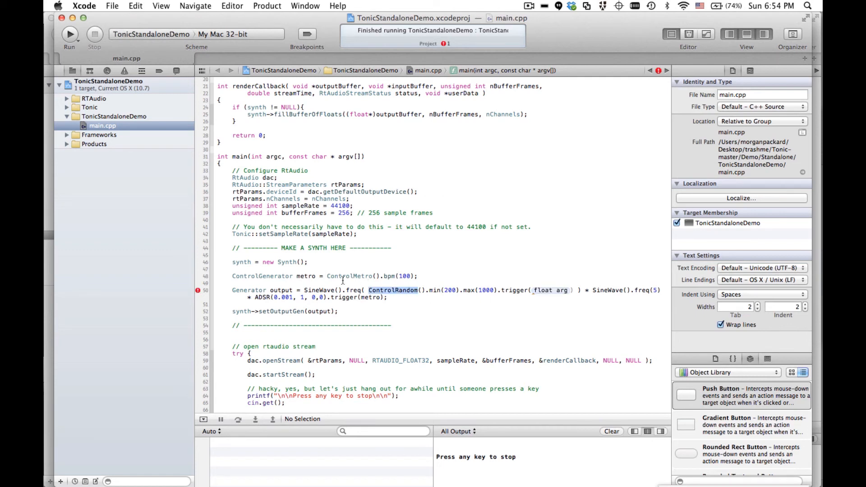
double_click(551, 290)
text(metro)
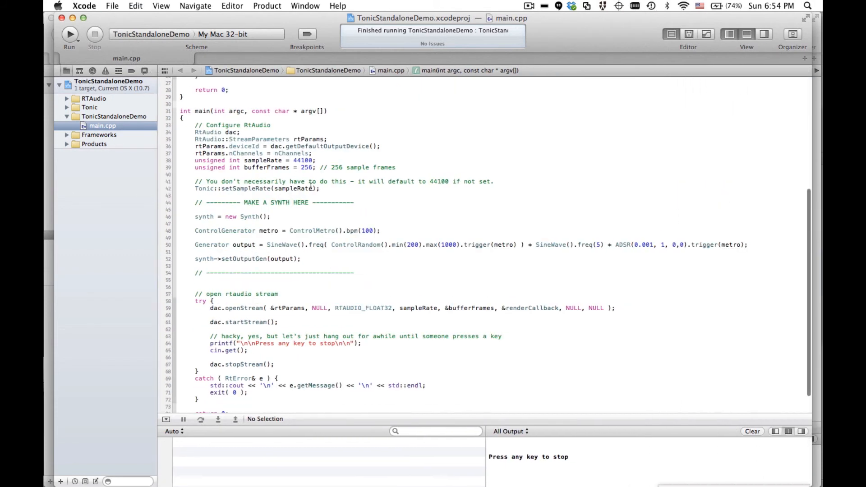
Run and stop the random-pitch synth, then scale the output by 0.2.
click(69, 34)
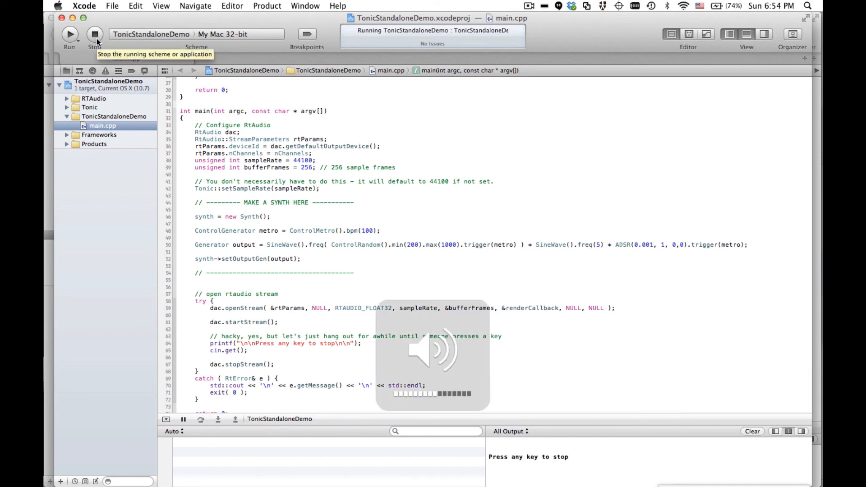
click(93, 34)
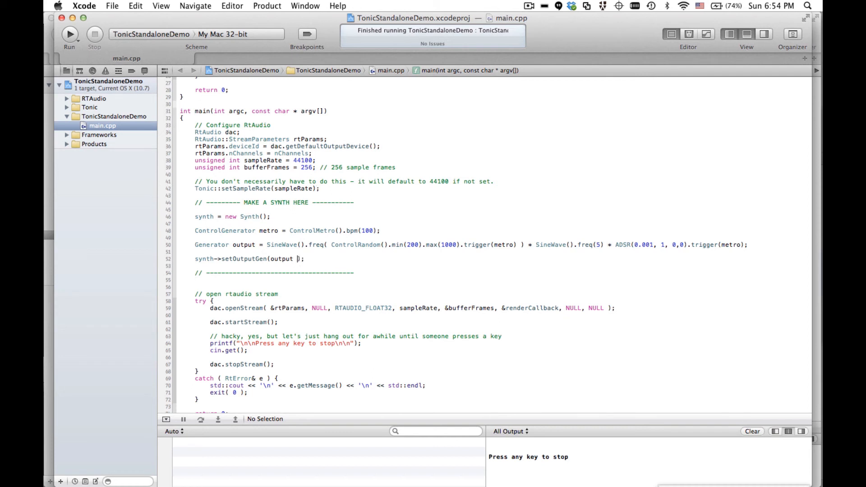
text(*)
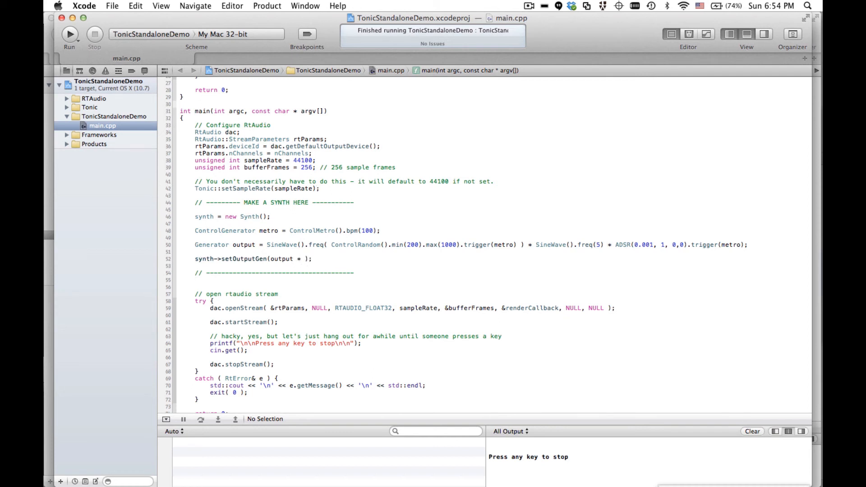
text(0.2)
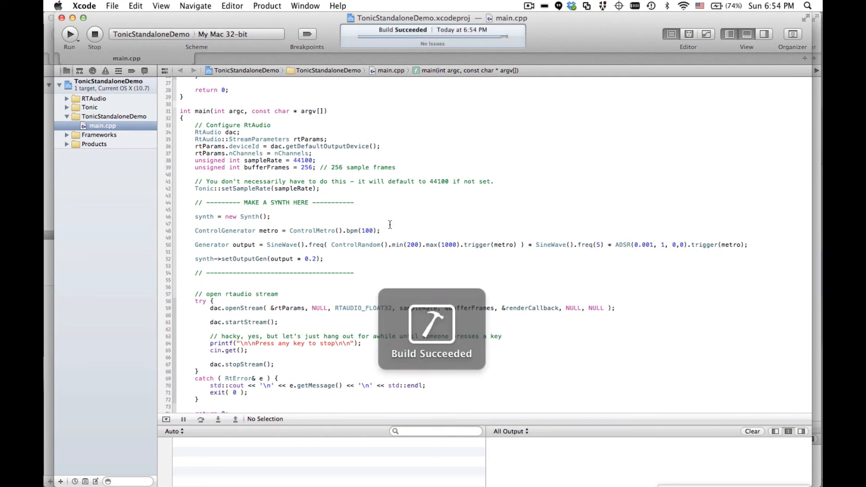
Run the demo with the 0.2-scaled output, then stop it.
click(69, 33)
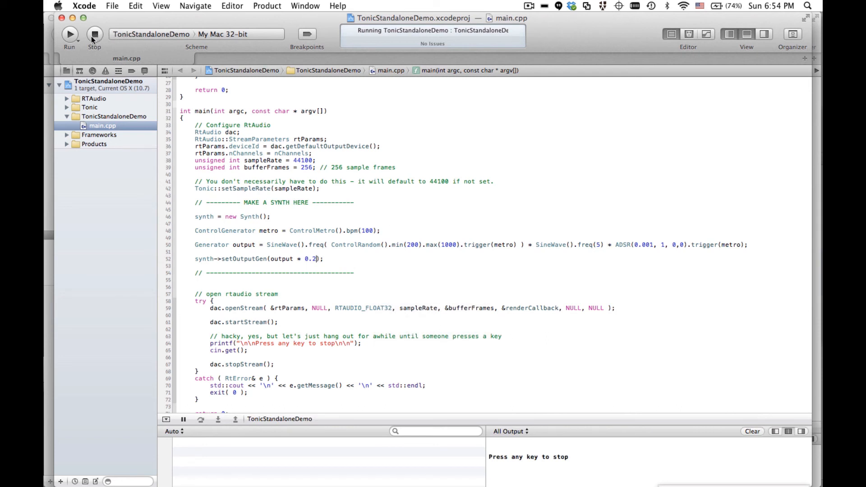
mouse_move(94, 34)
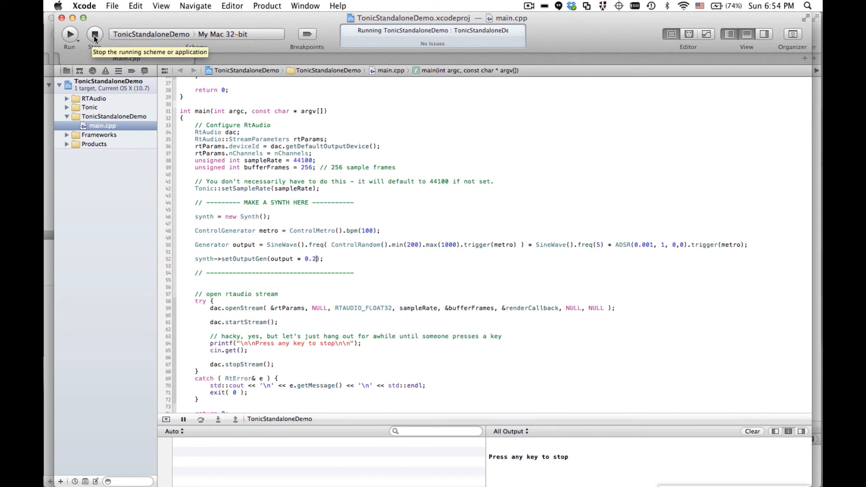
mouse_move(94, 34)
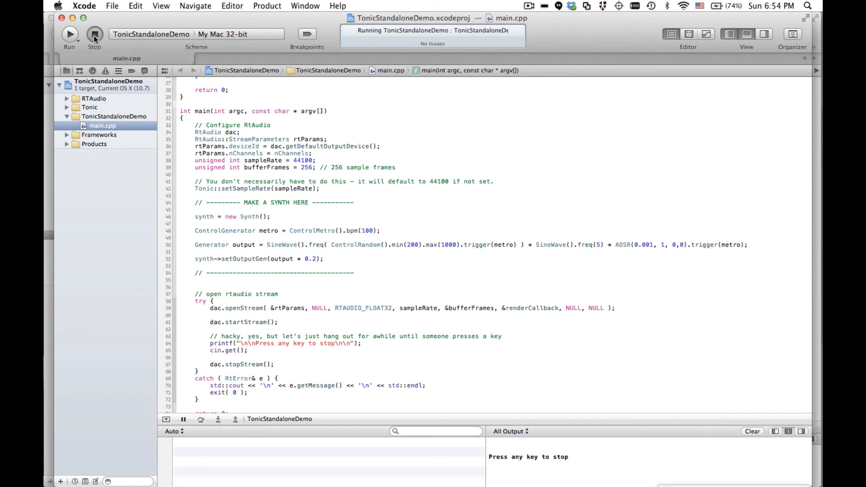
click(94, 34)
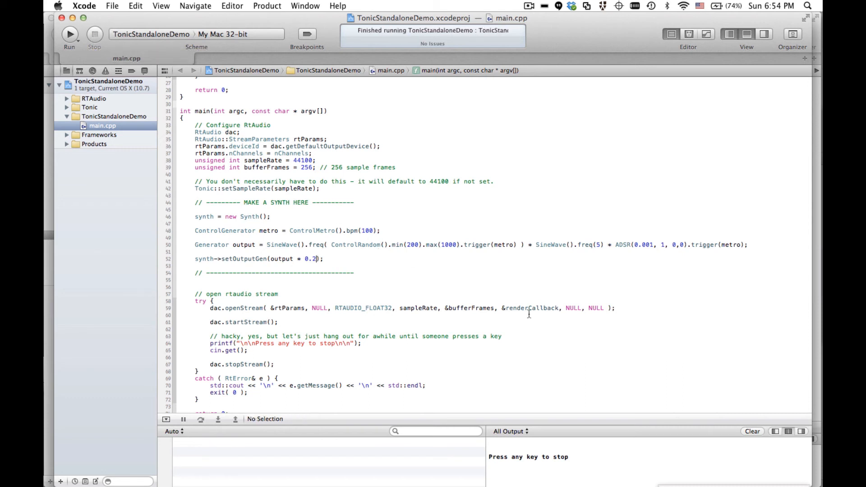
key(return)
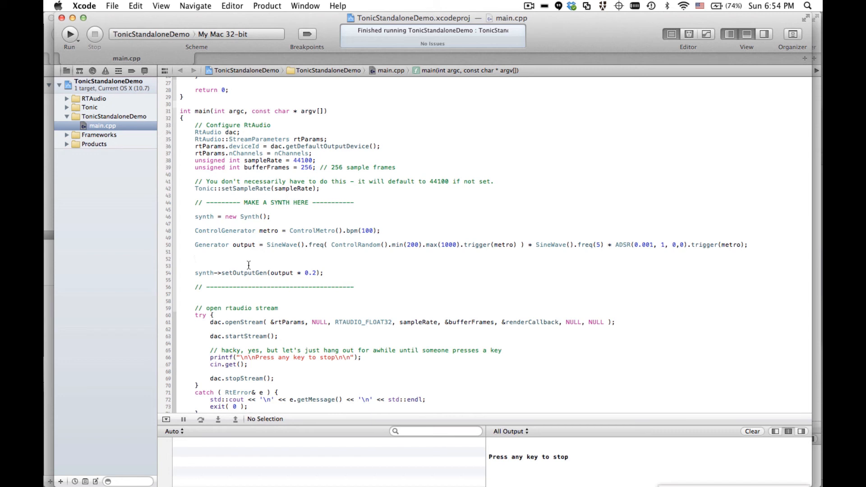
Add 'output = StereoDelay(1, 1.1).input(output);' after the Generator line and run the demo.
double_click(243, 244)
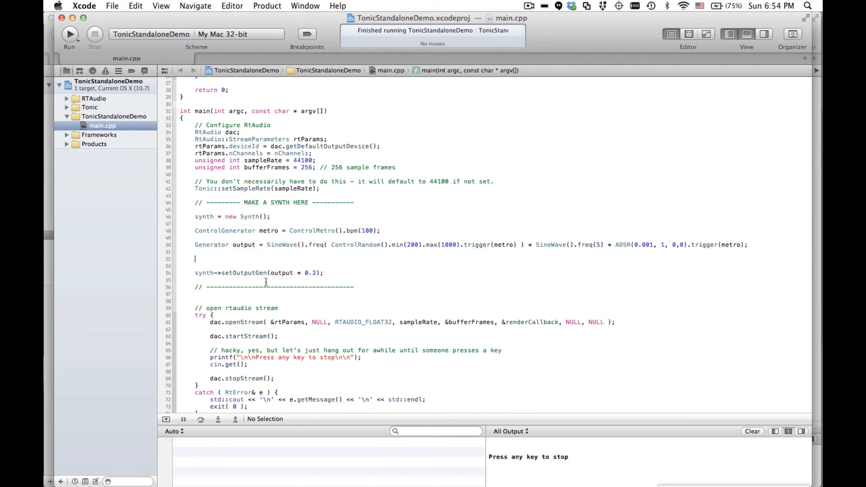
text(output = o)
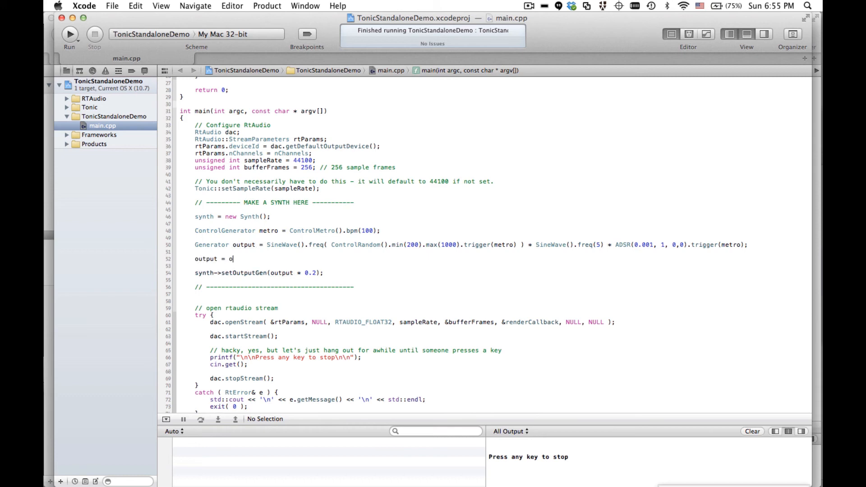
text(utput)
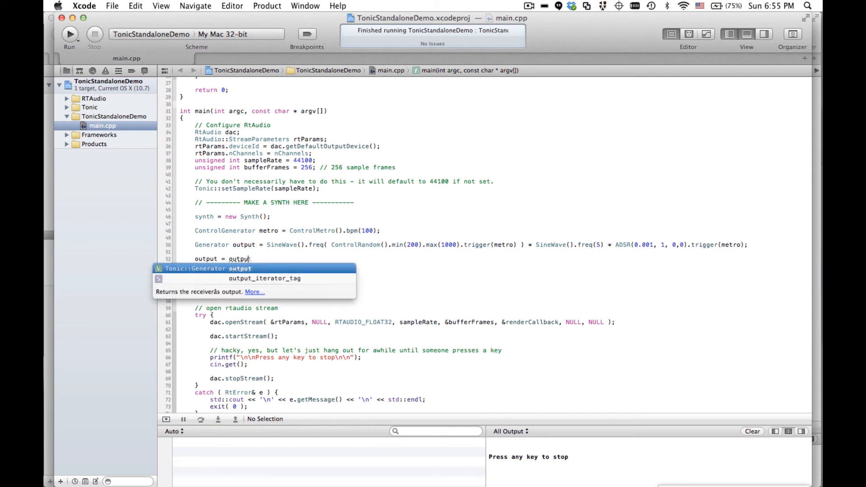
key(Escape)
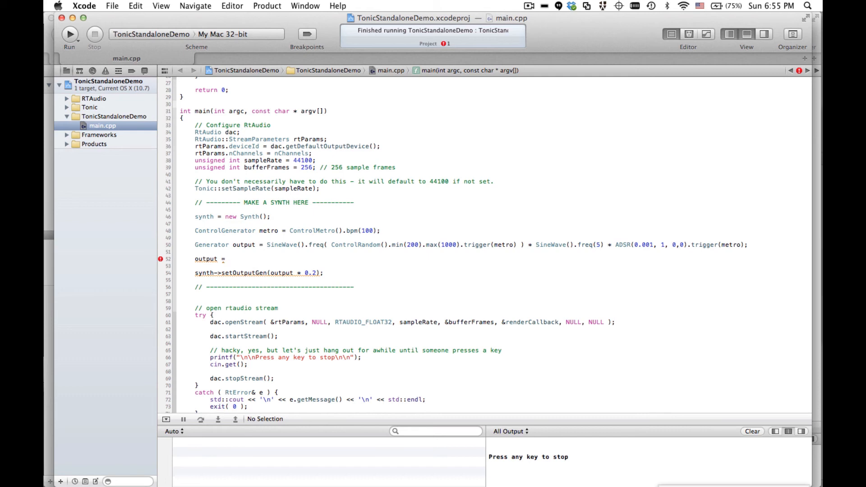
text(StereoDelay(float leftDelay, float rightDelay)
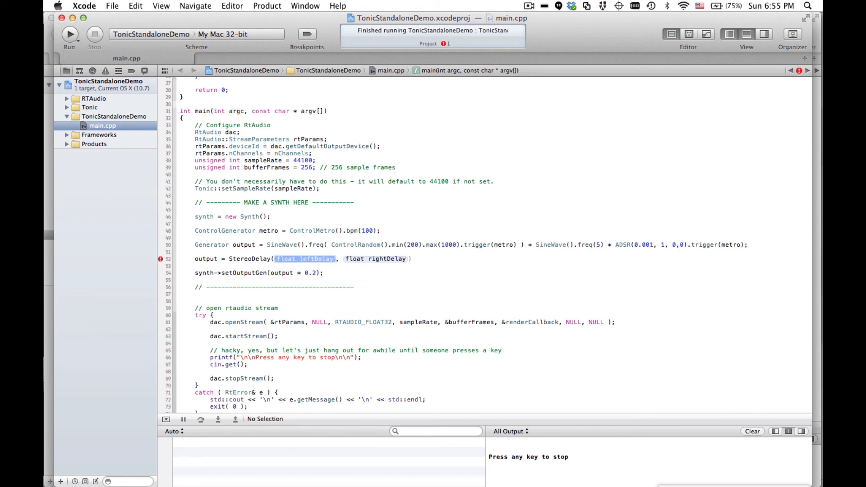
text(1)
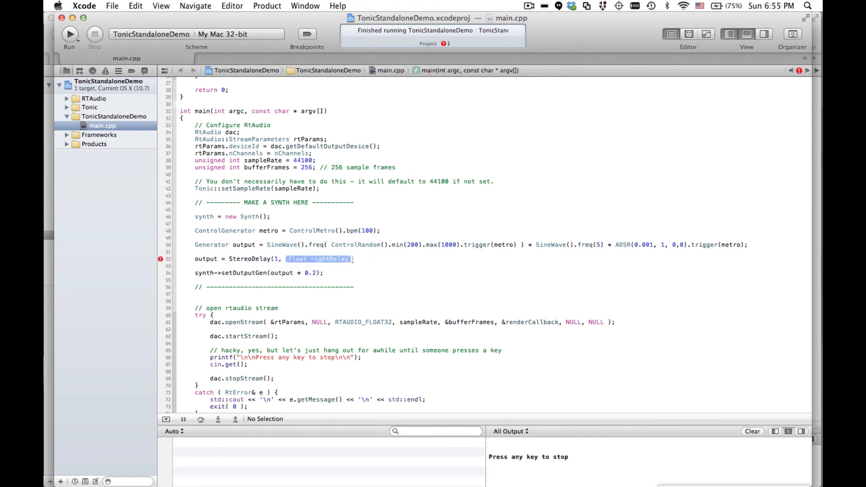
text(1.1)
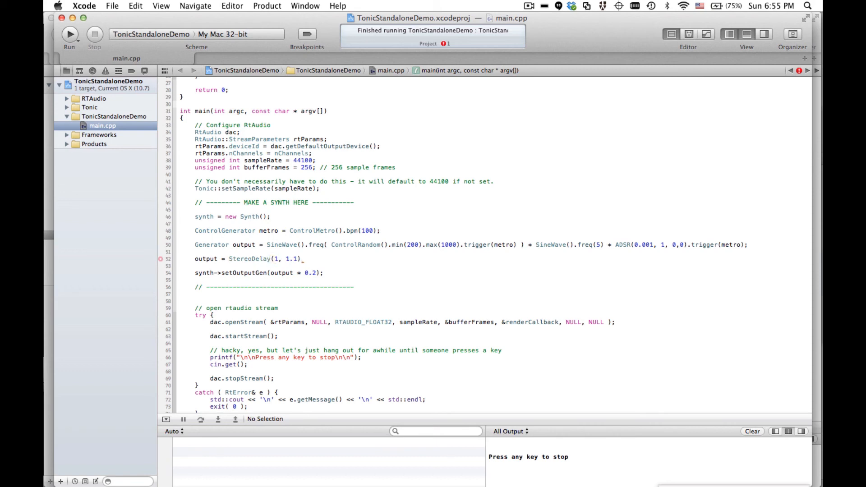
text(.input(output);)
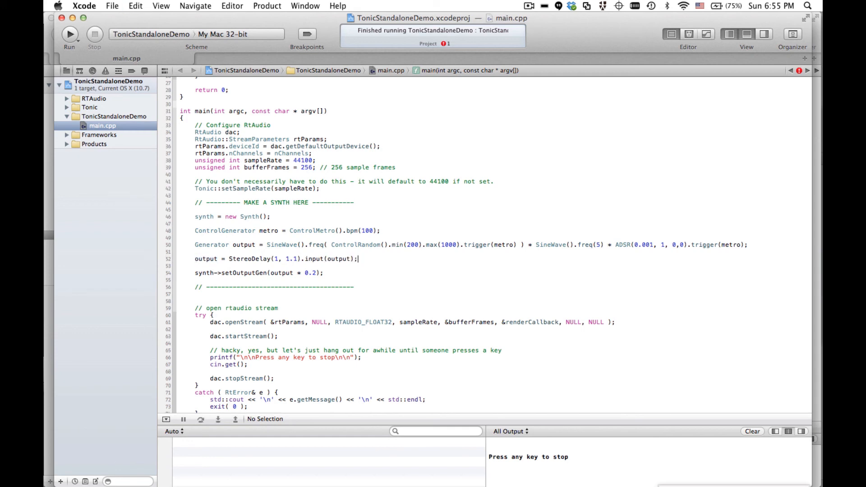
double_click(249, 258)
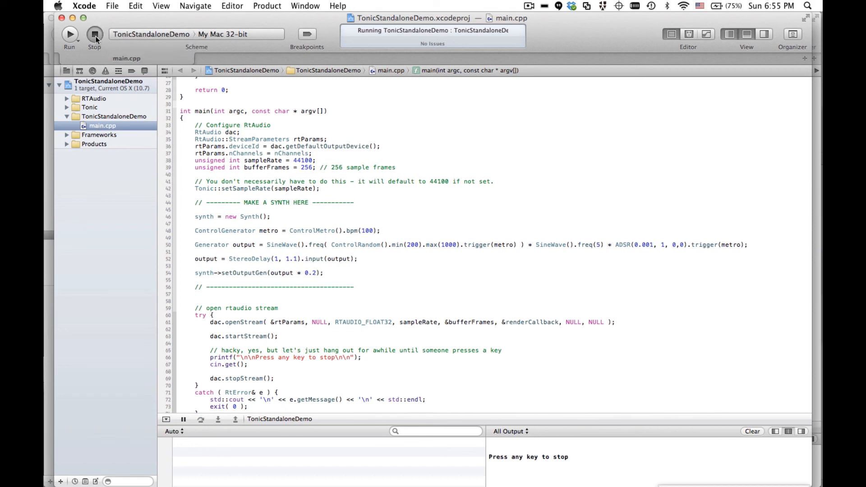
Stop the stereo-delay demo and scroll main.cpp up to the Tonic.h and RtAudio.h includes.
click(94, 33)
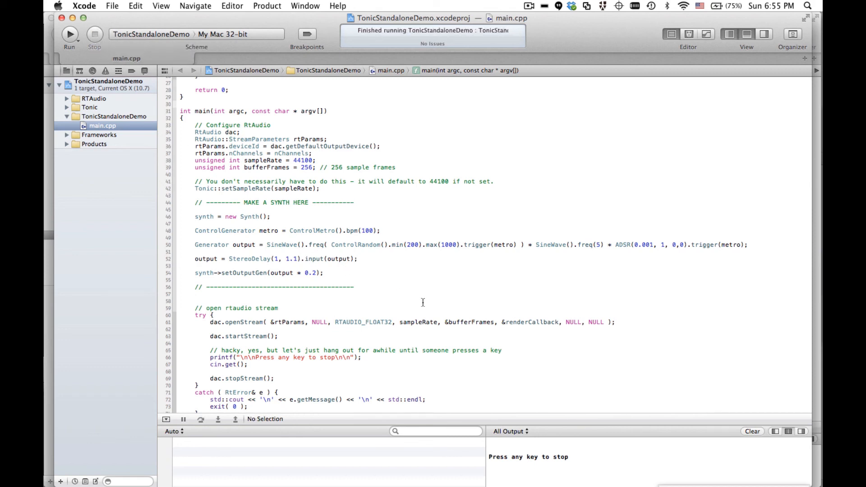
mouse_move(419, 288)
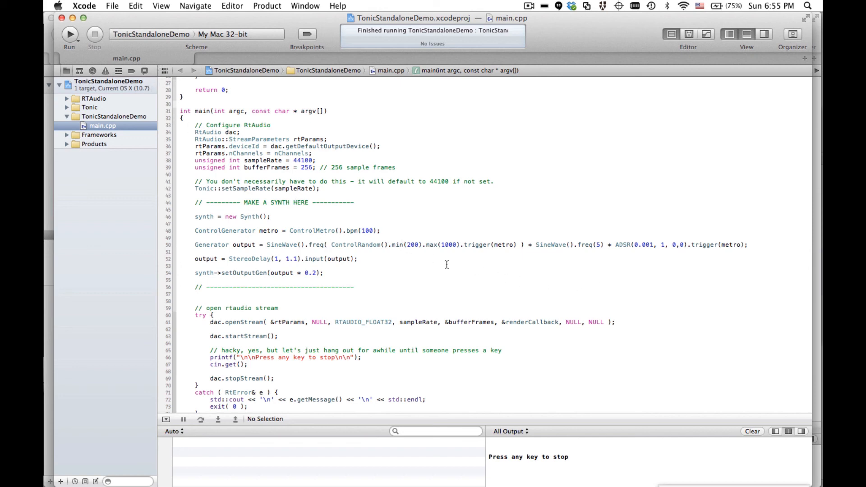
scroll(up, 3)
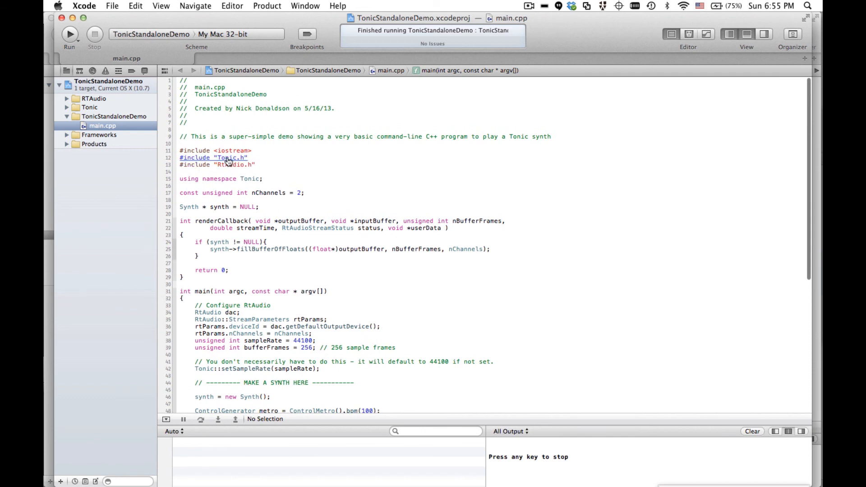
Open Tonic.h, scroll through its core, generator, effect and control includes, then bring Chrome forward.
click(213, 157)
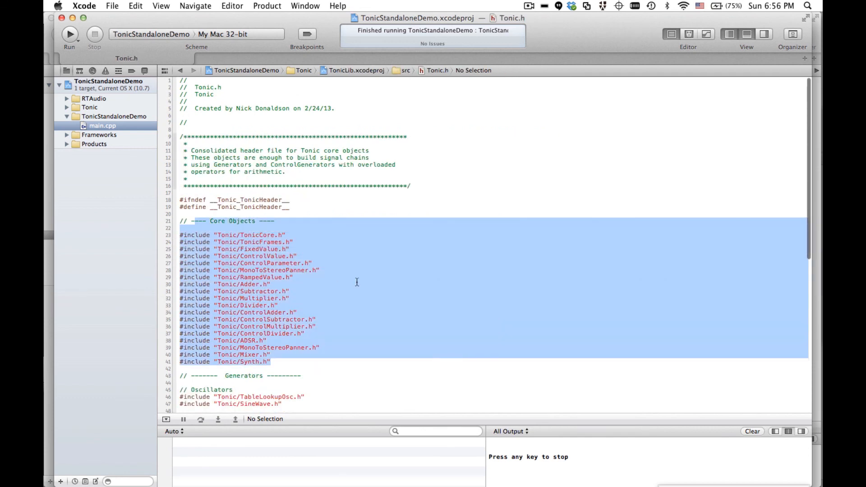
scroll(down, 3)
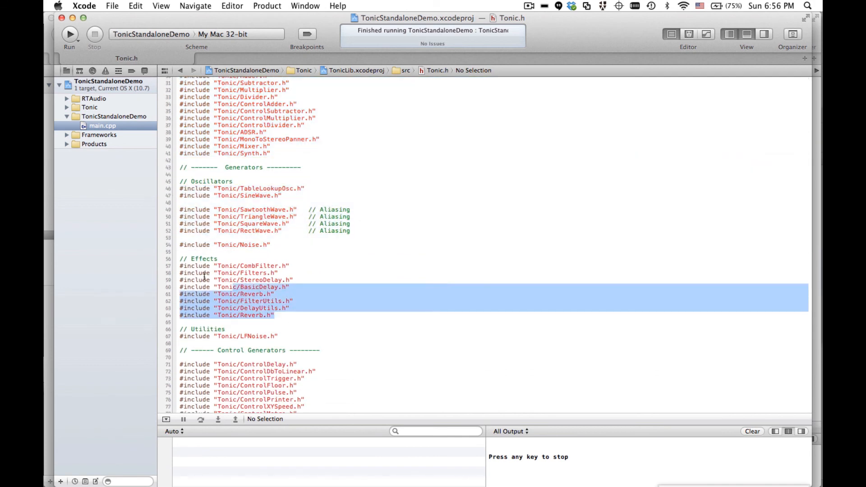
scroll(down, 3)
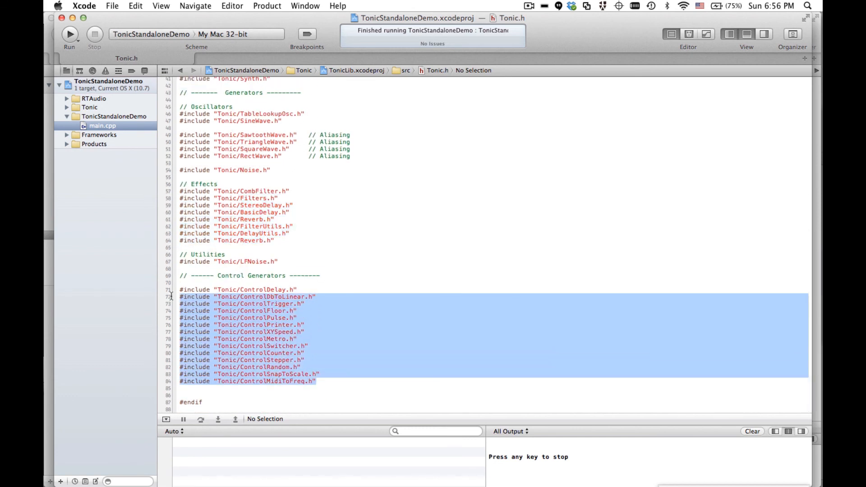
click(355, 355)
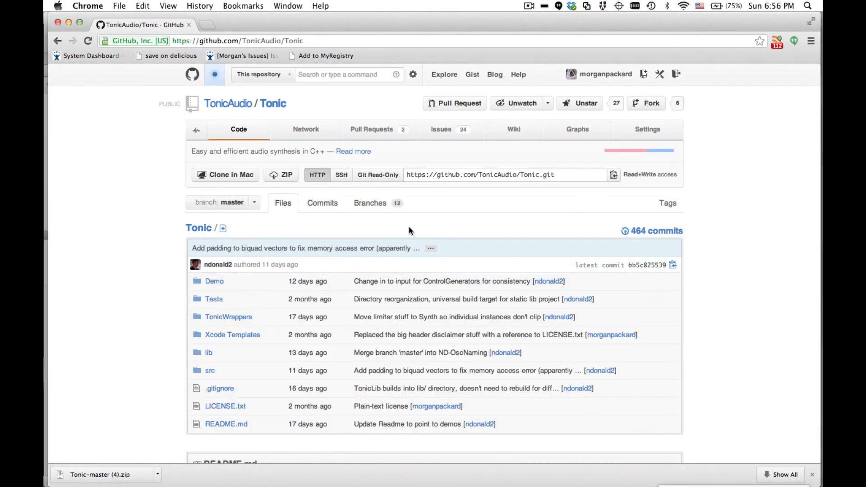
mouse_move(222, 153)
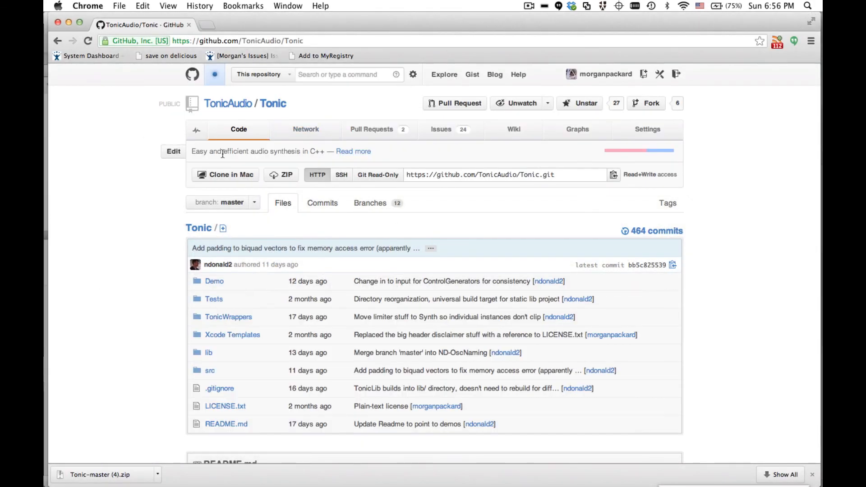
mouse_move(370, 203)
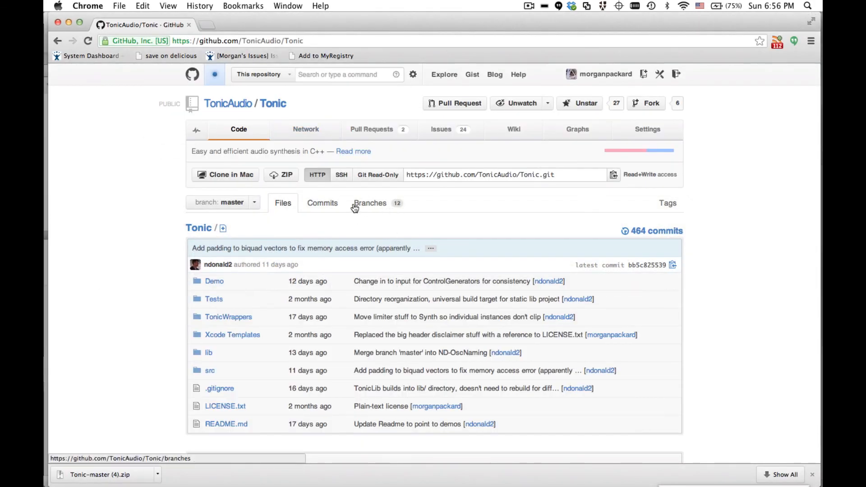
mouse_move(448, 132)
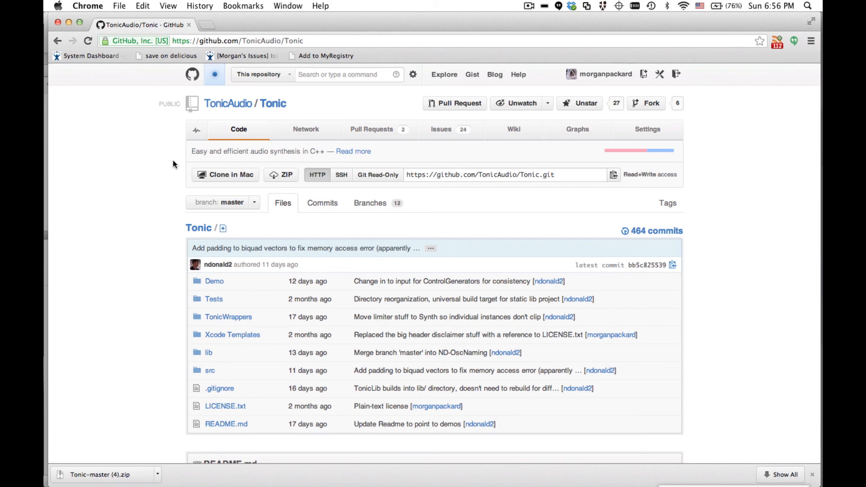
mouse_move(121, 153)
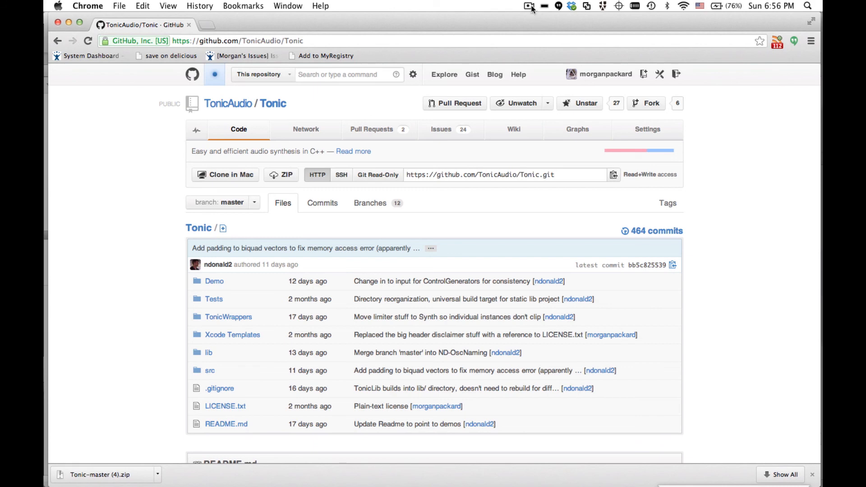
click(528, 6)
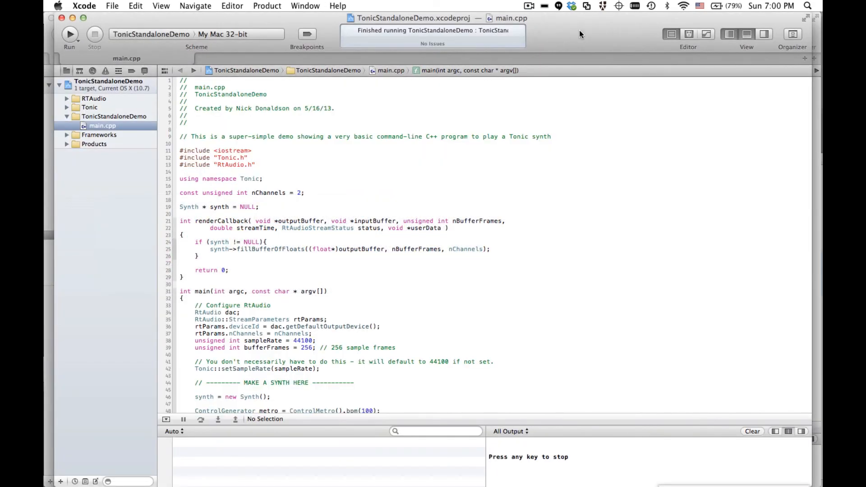
mouse_move(556, 58)
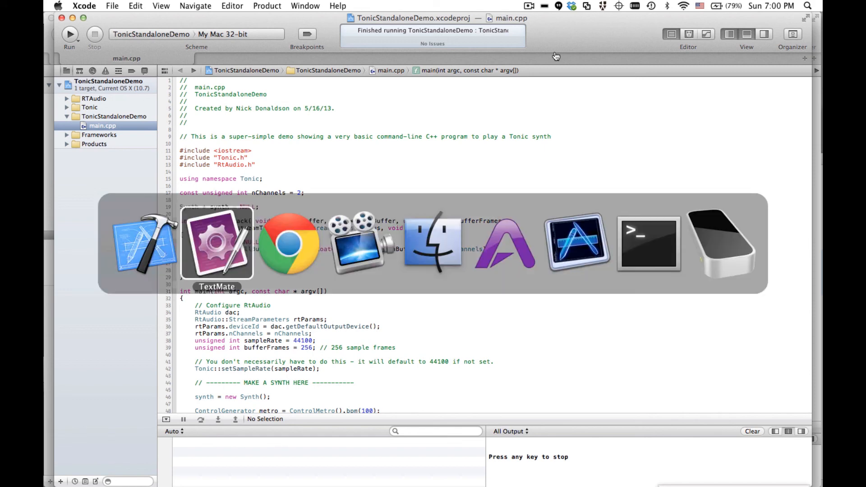
Switch from Xcode to the Google Groups page in Chrome.
click(288, 243)
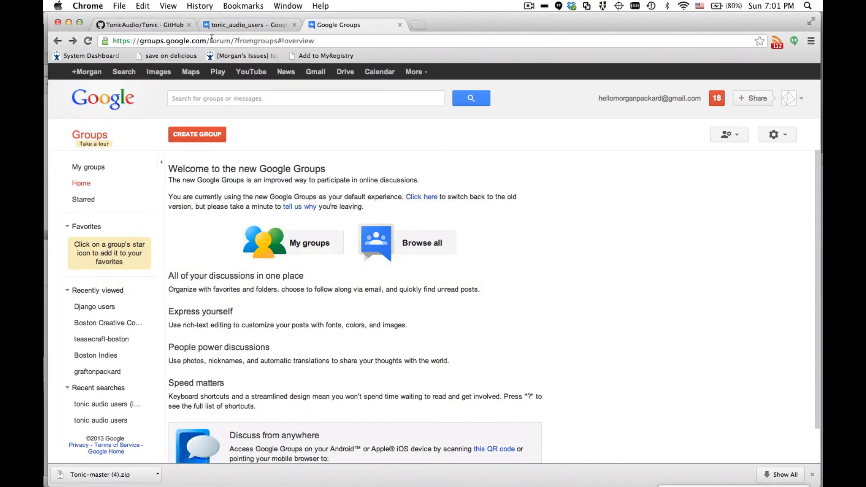
Search Google Groups for 'tonic audio users', open tonic_audio_users, and return to Xcode.
text(t)
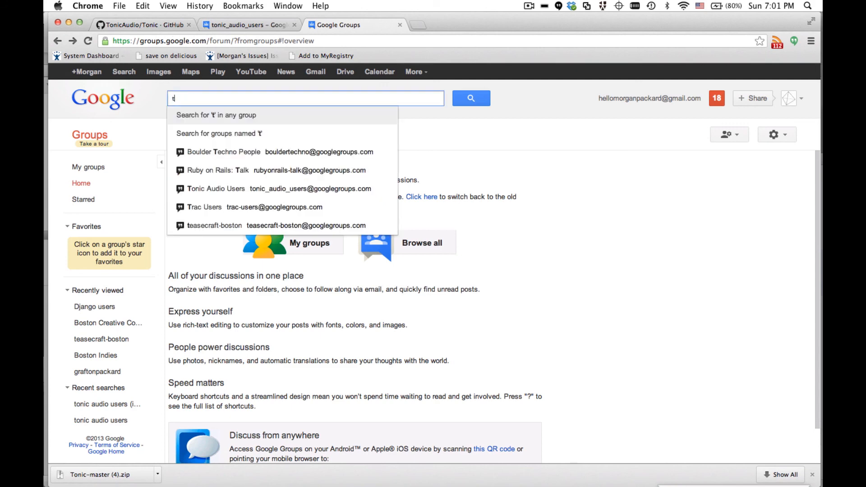
text(onic audio users)
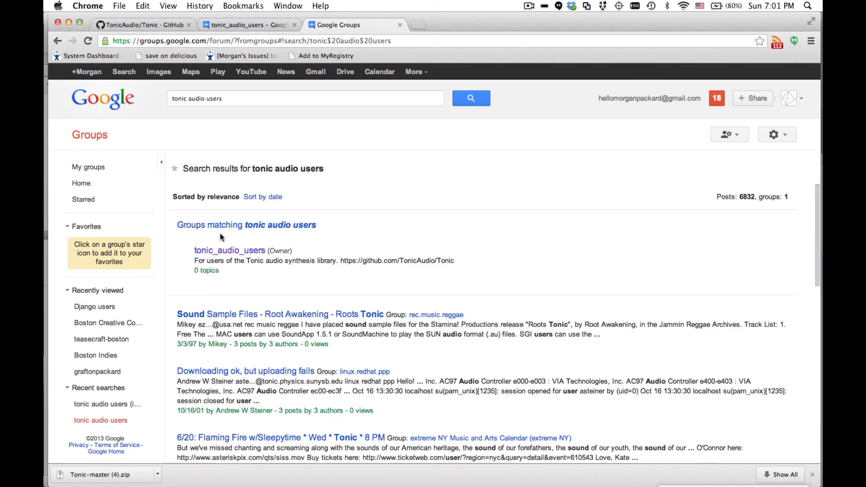
mouse_move(229, 250)
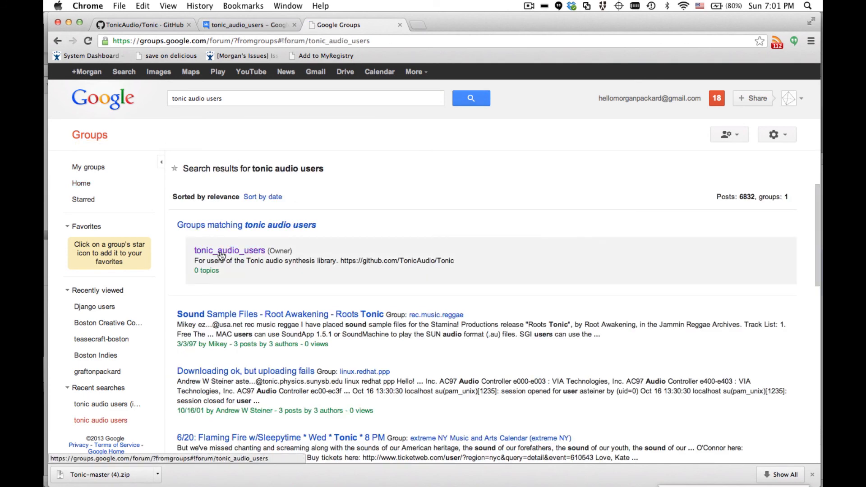
click(230, 250)
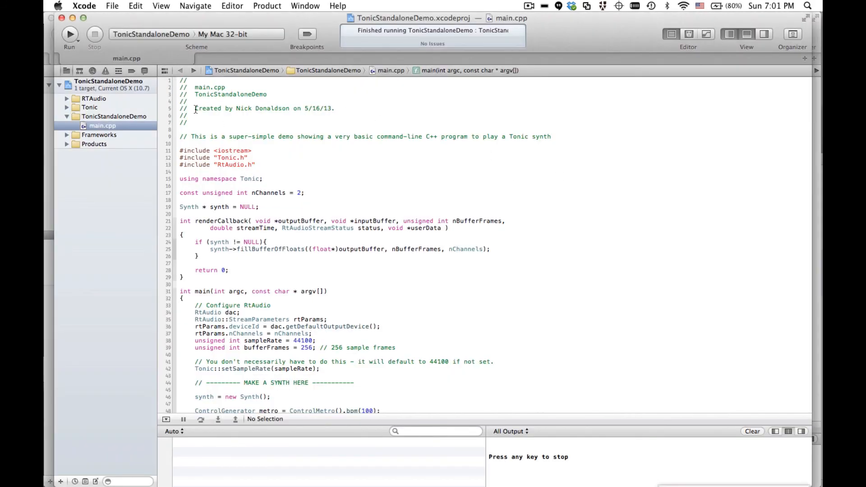
click(529, 6)
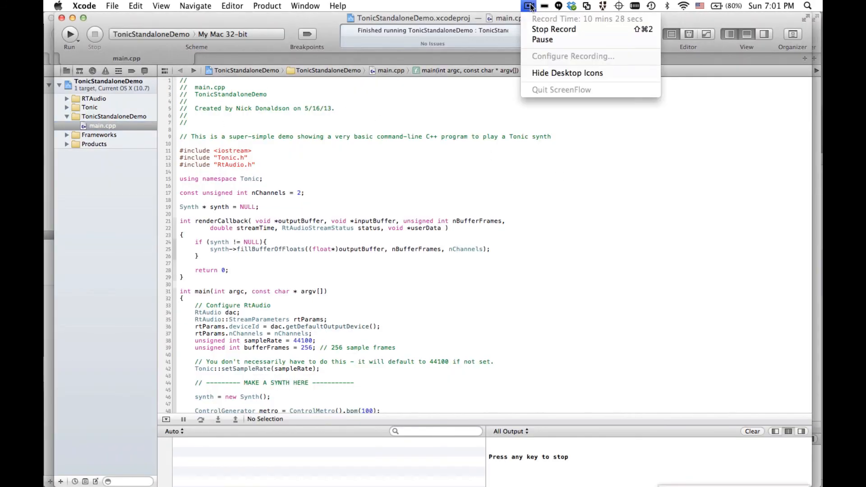